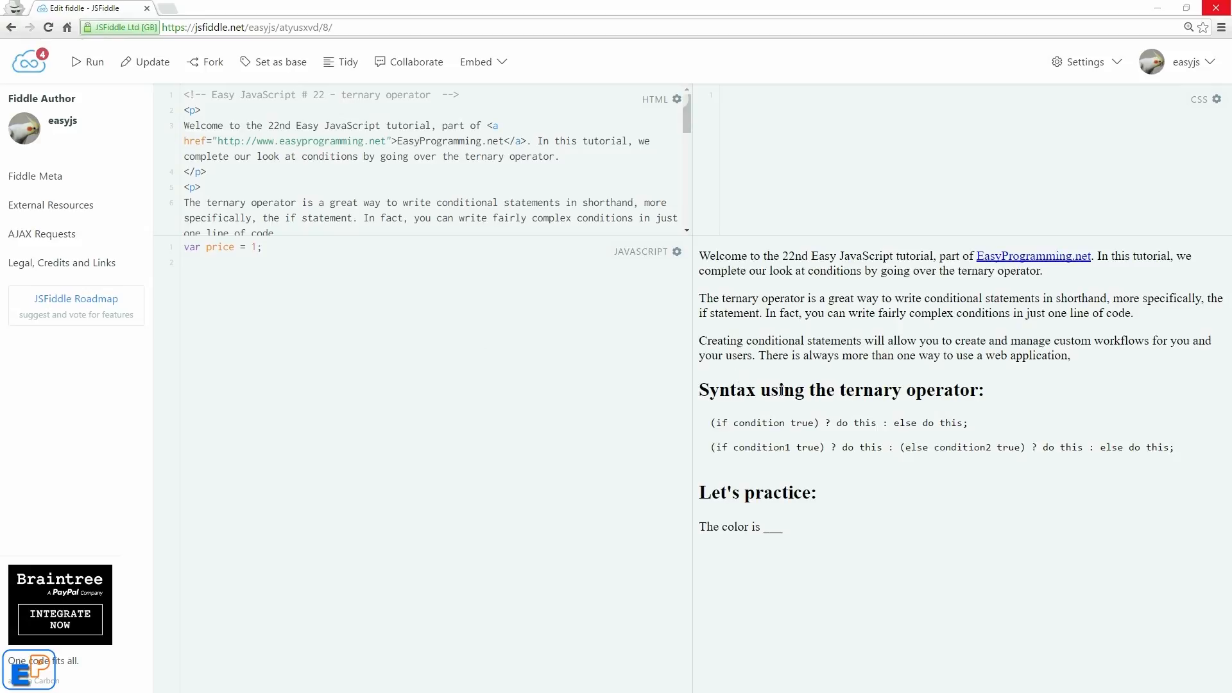
Highlight the 'else do this' parts of the two ternary syntax lines
double_click(826, 423)
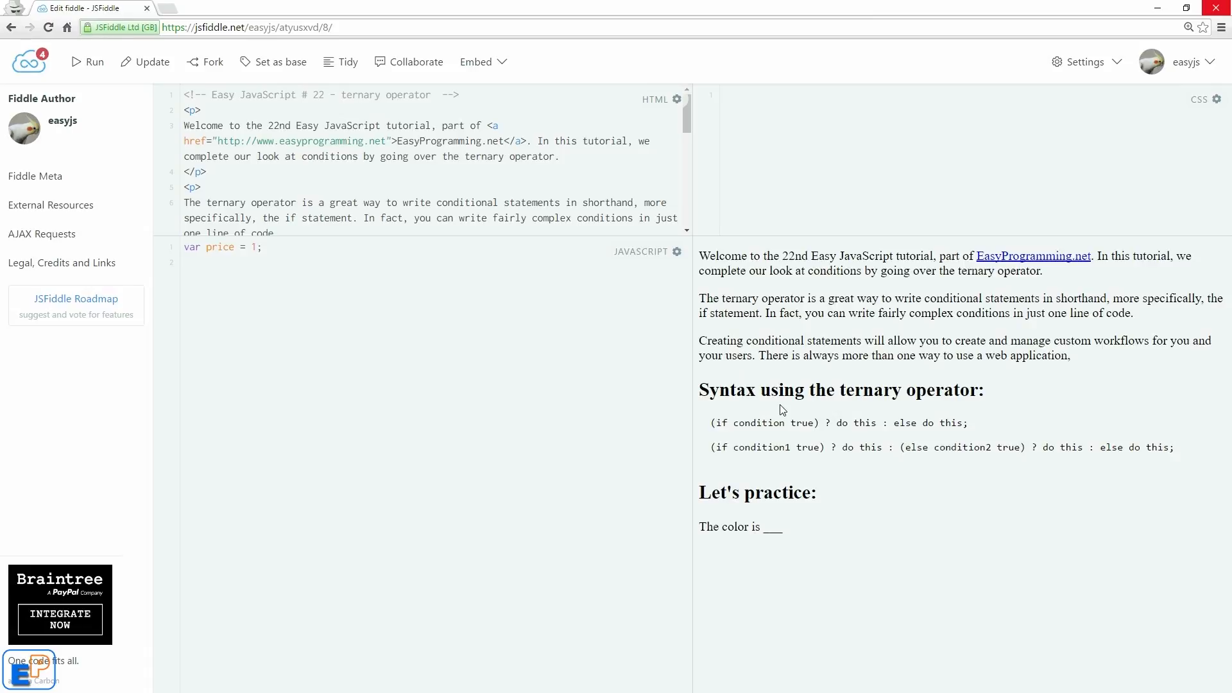
mouse_move(740, 415)
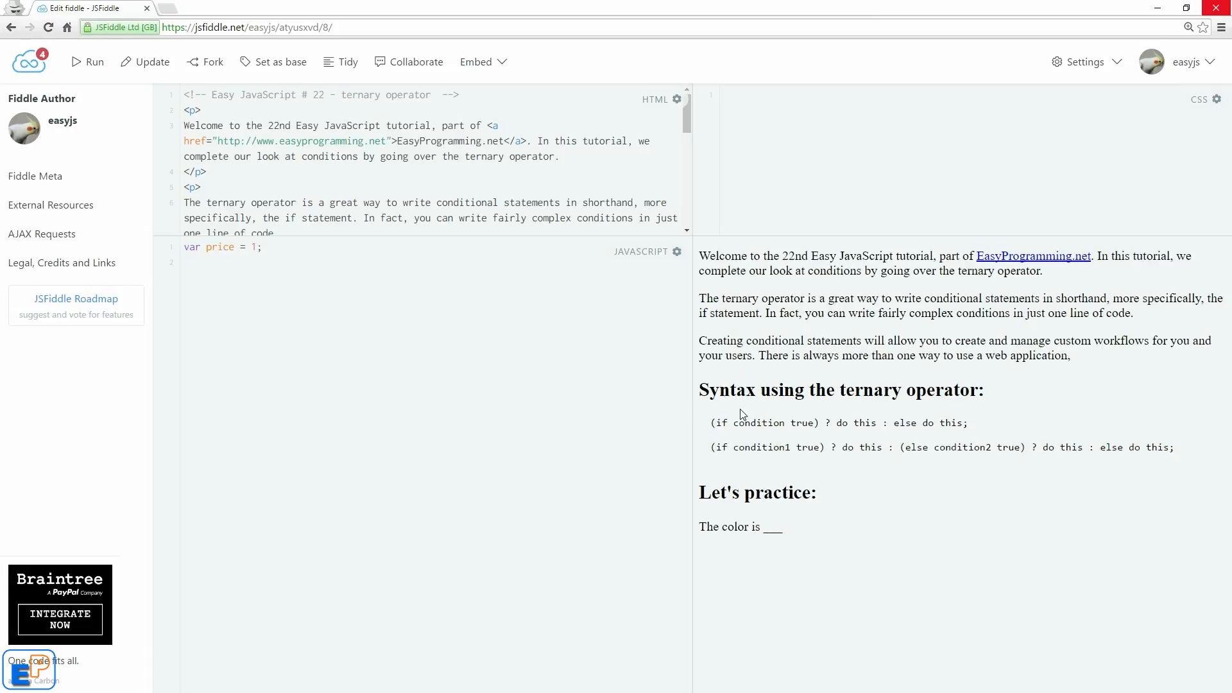
double_click(761, 423)
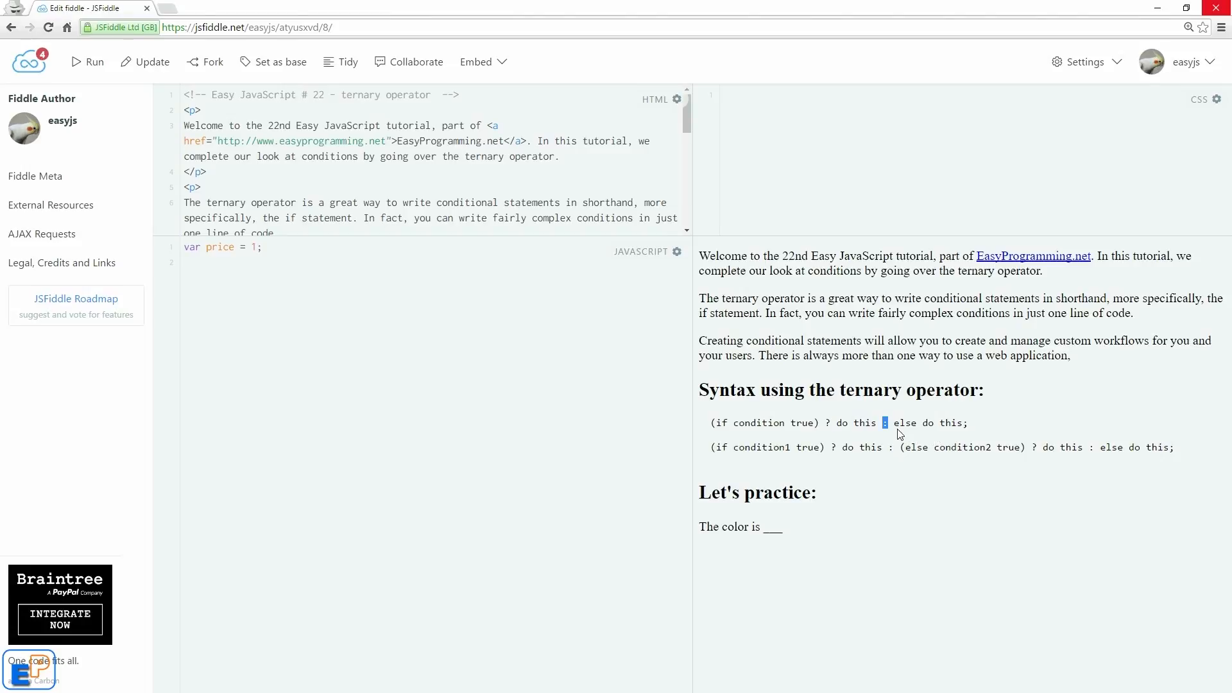
drag(893, 422, 965, 422)
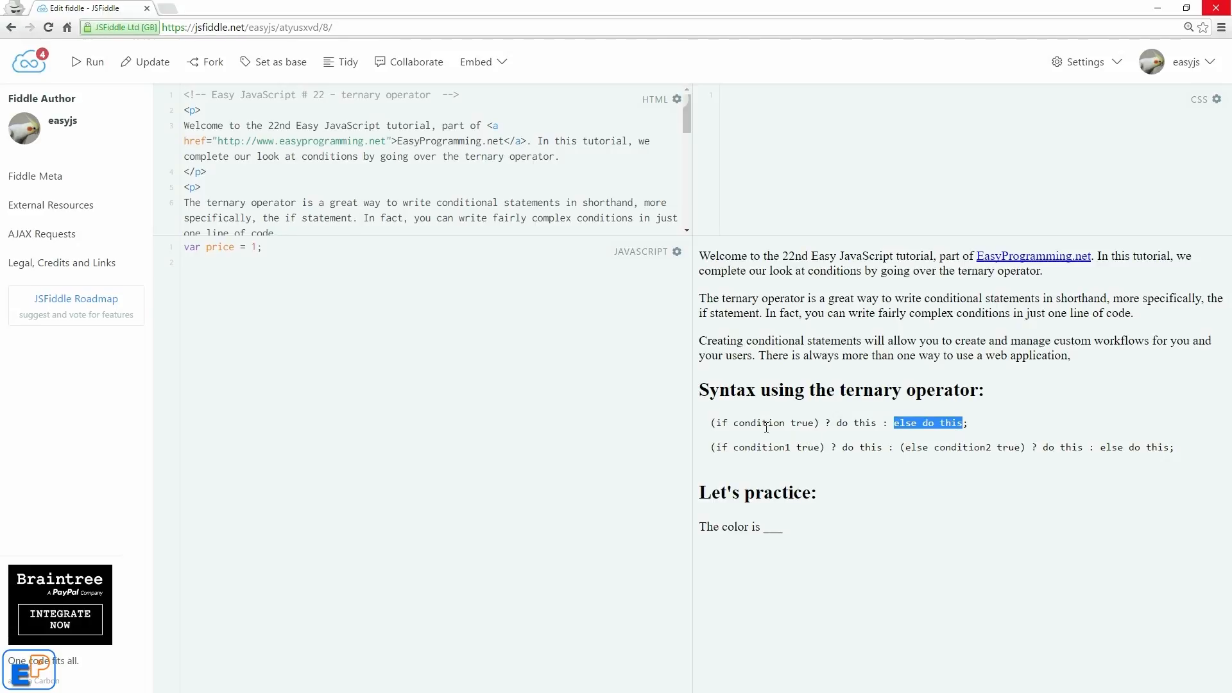
click(713, 448)
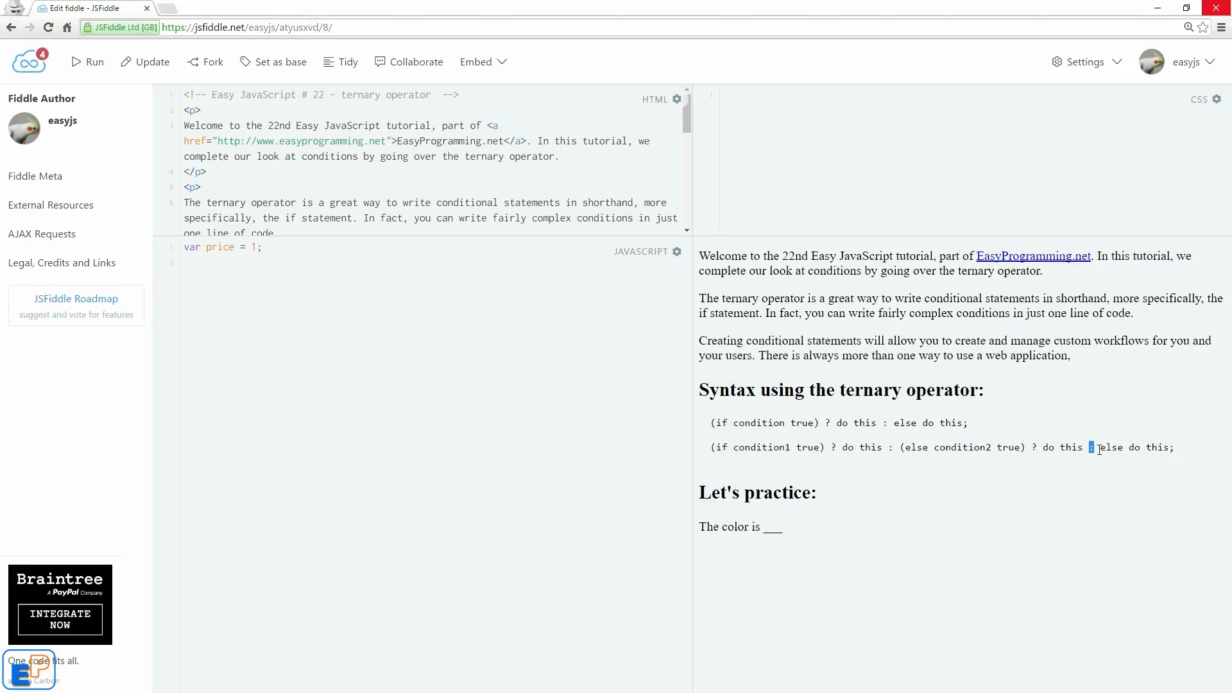
drag(1091, 447, 1170, 447)
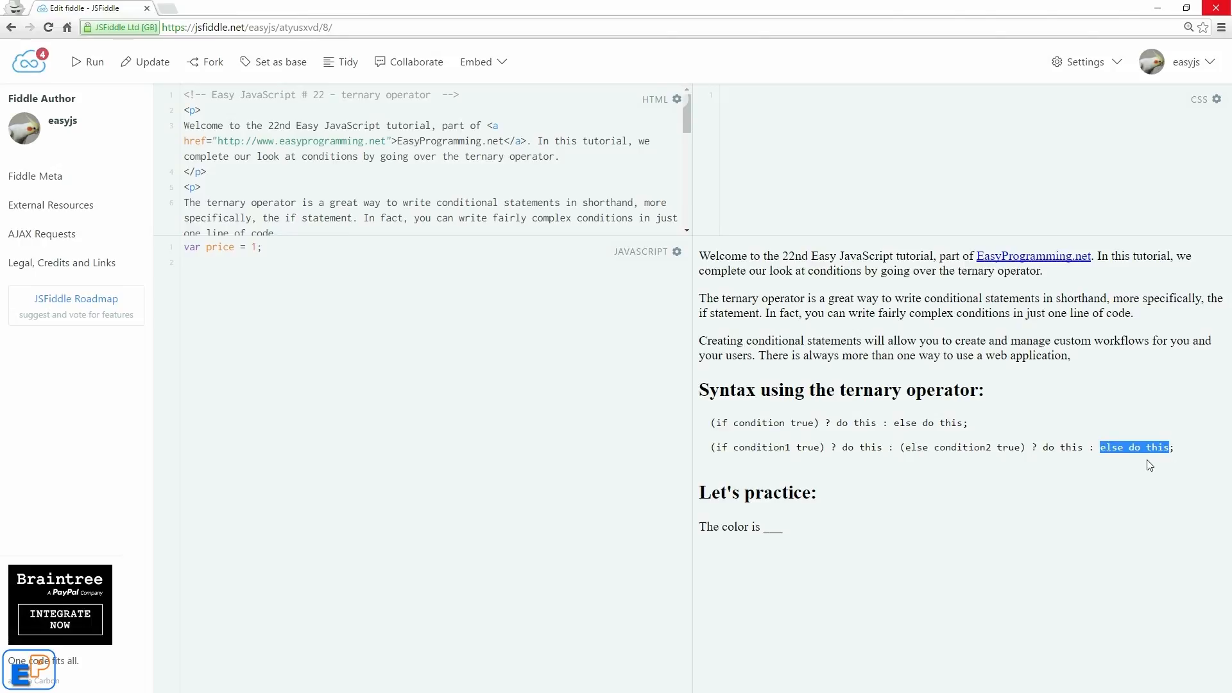
mouse_move(854, 458)
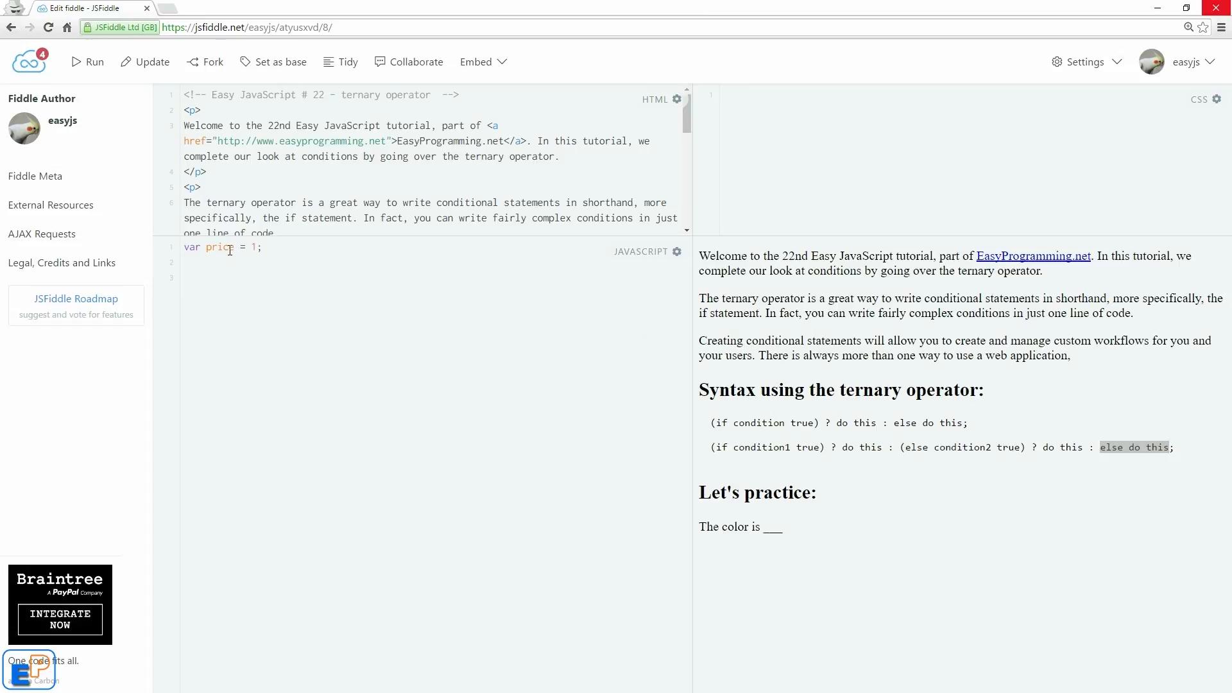
mouse_move(284, 282)
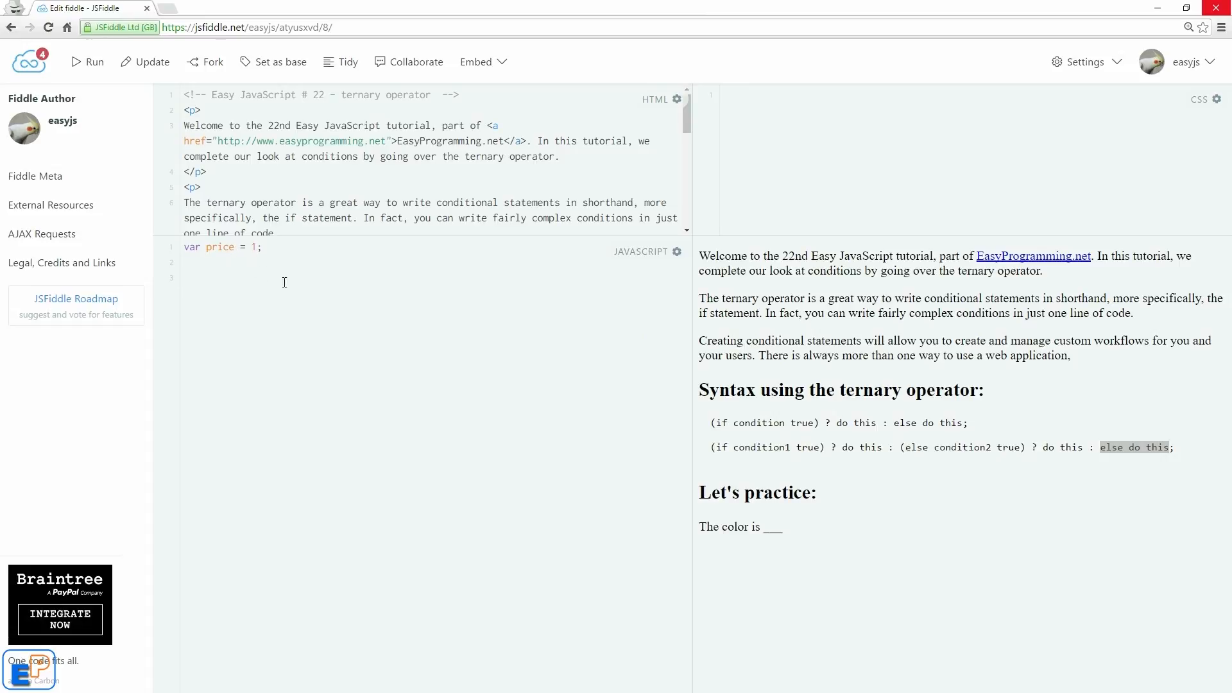
mouse_move(360, 277)
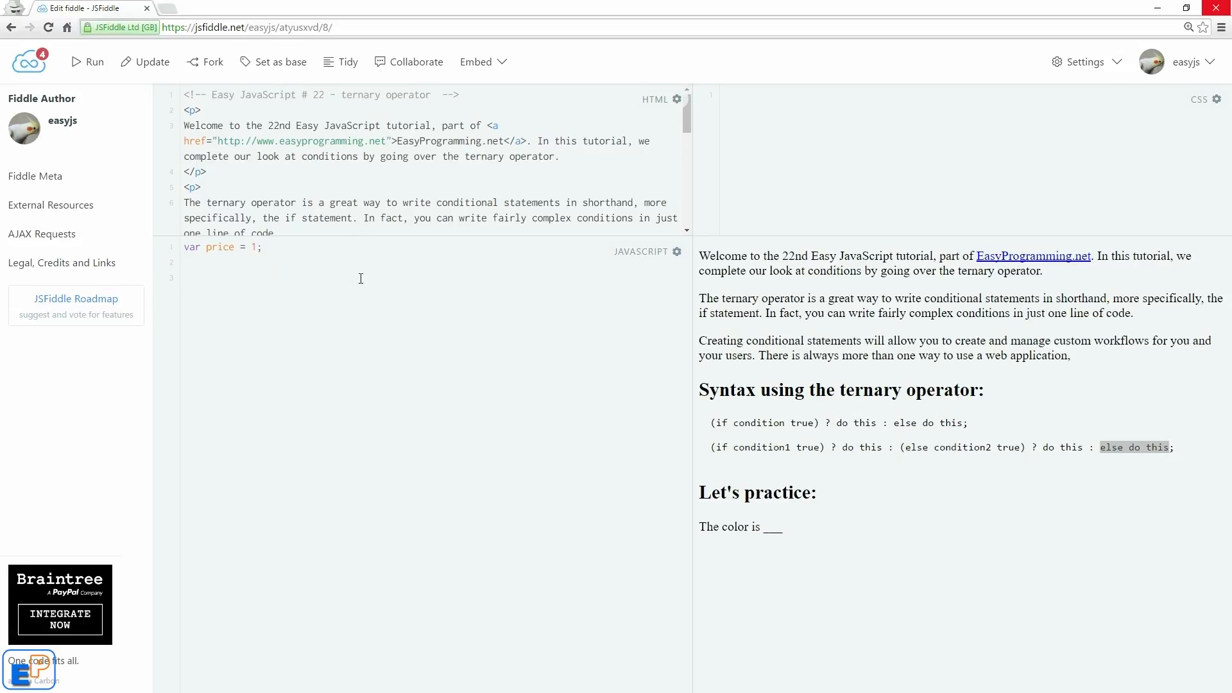
Enter the ternary (price == 1) logging "one" or "It's not one", and open the console
text((price == 1) ?)
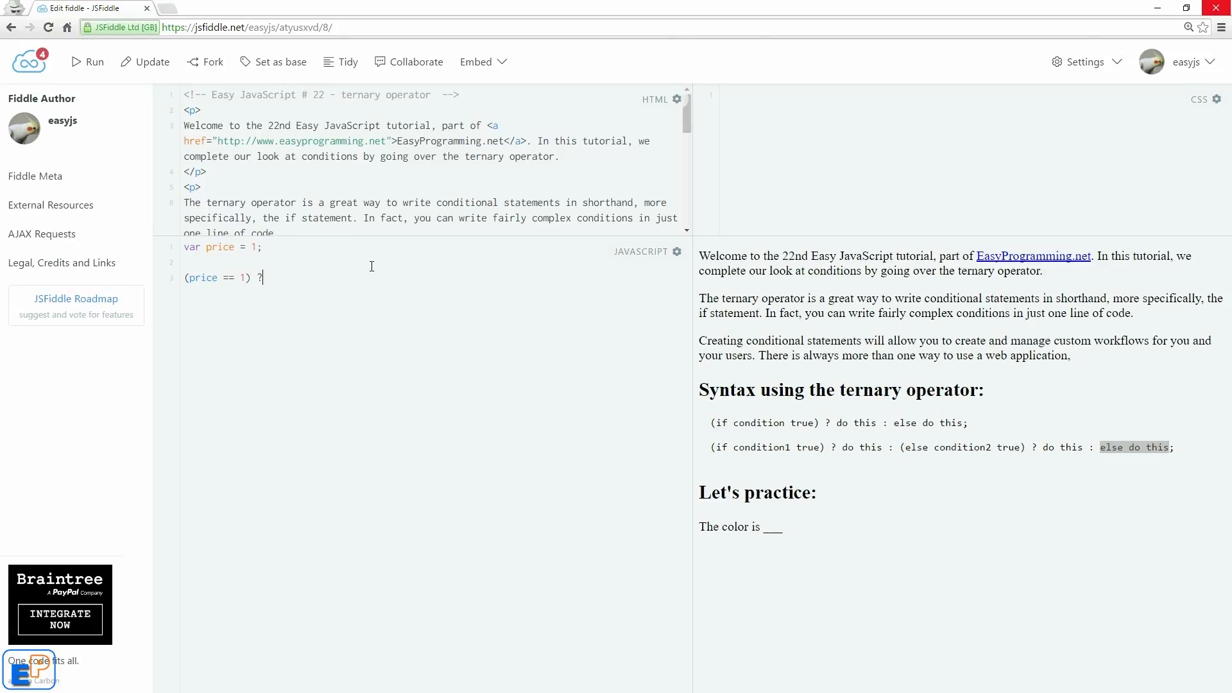
text(console.log)
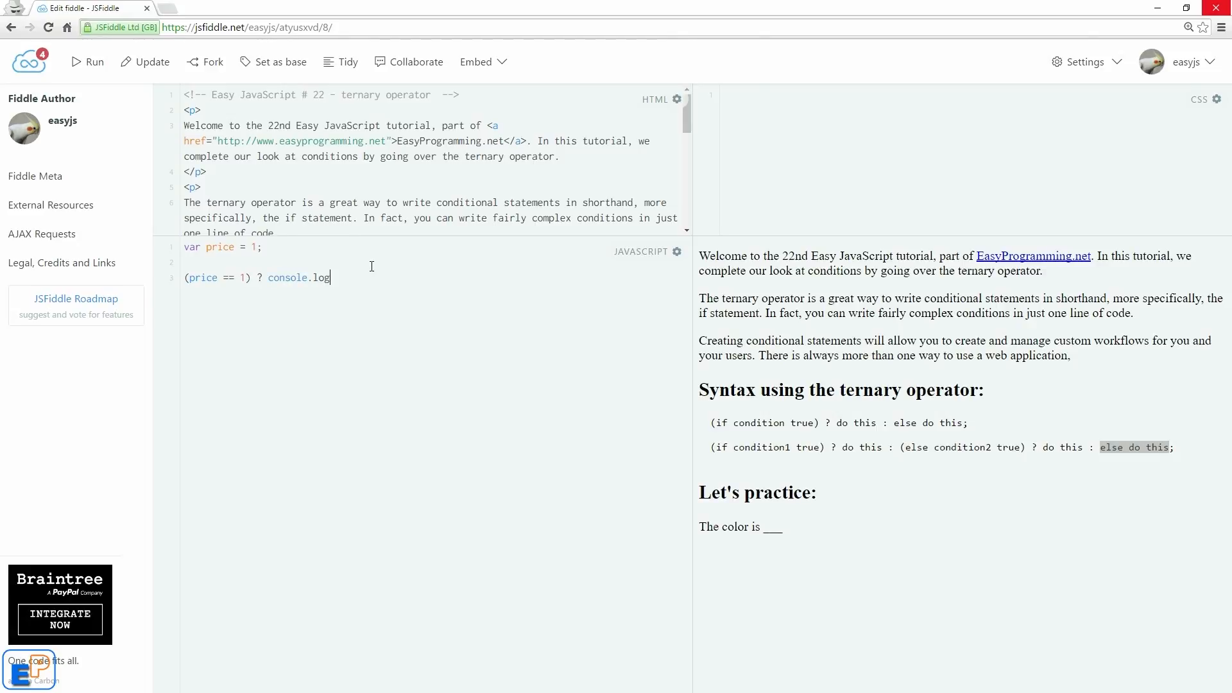
text(("one"))
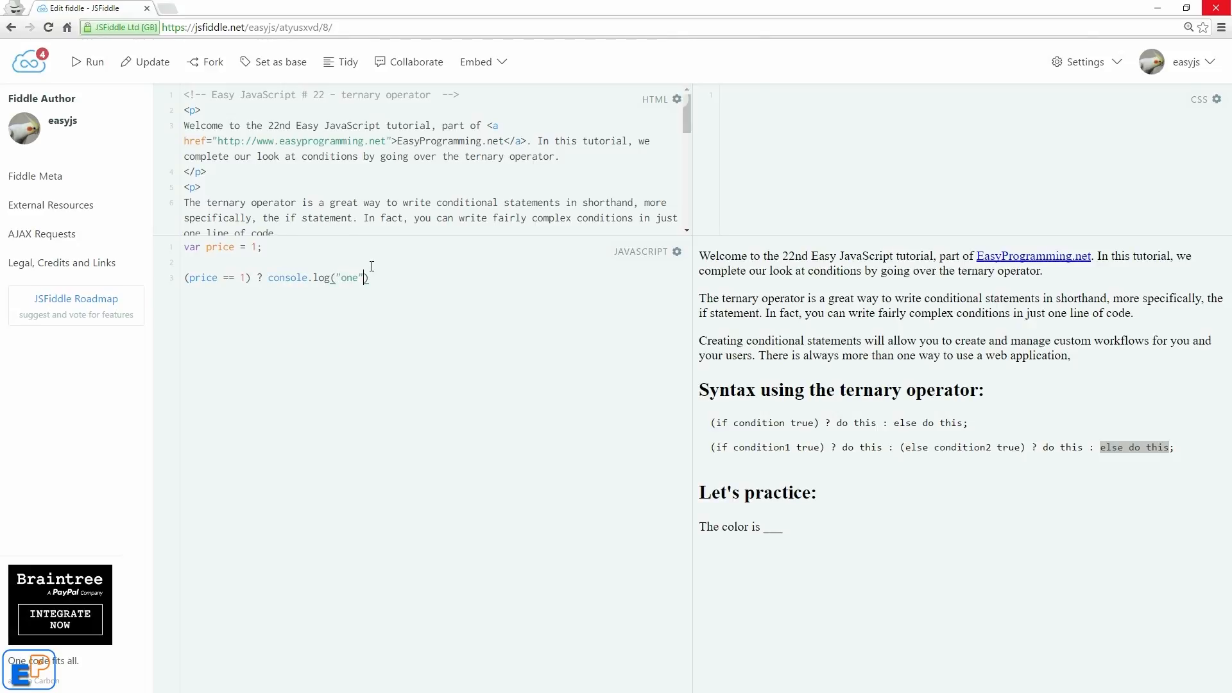
text(: console.log(")
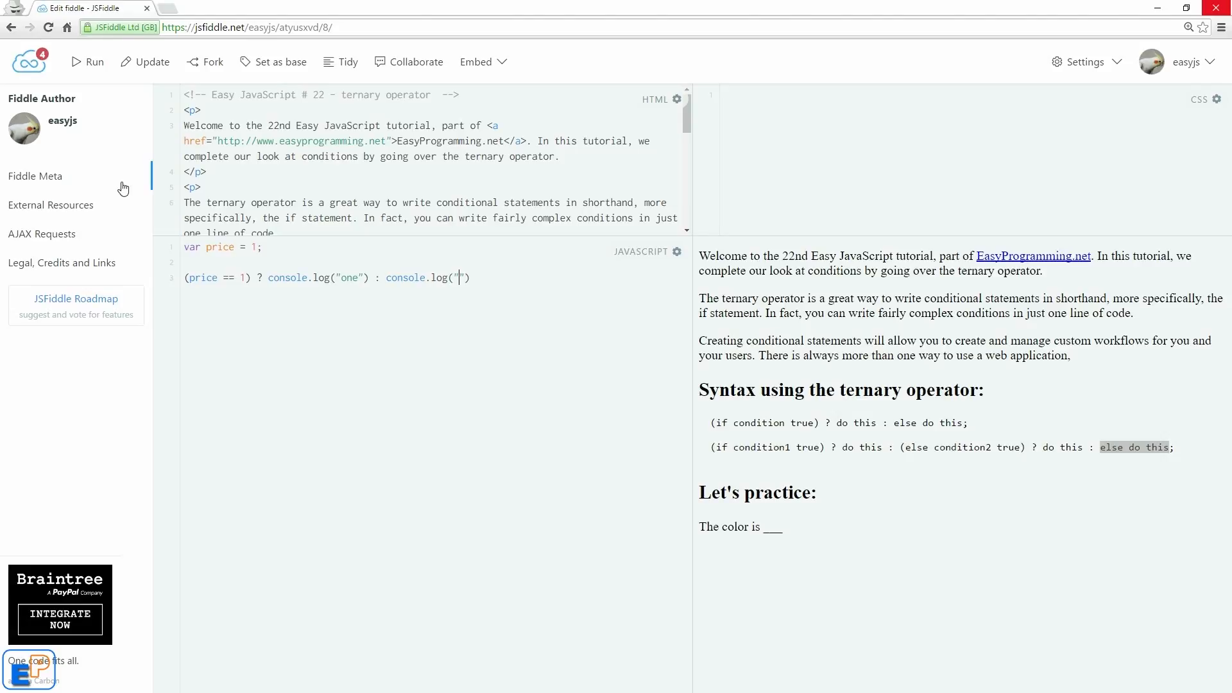
text(It's not one)
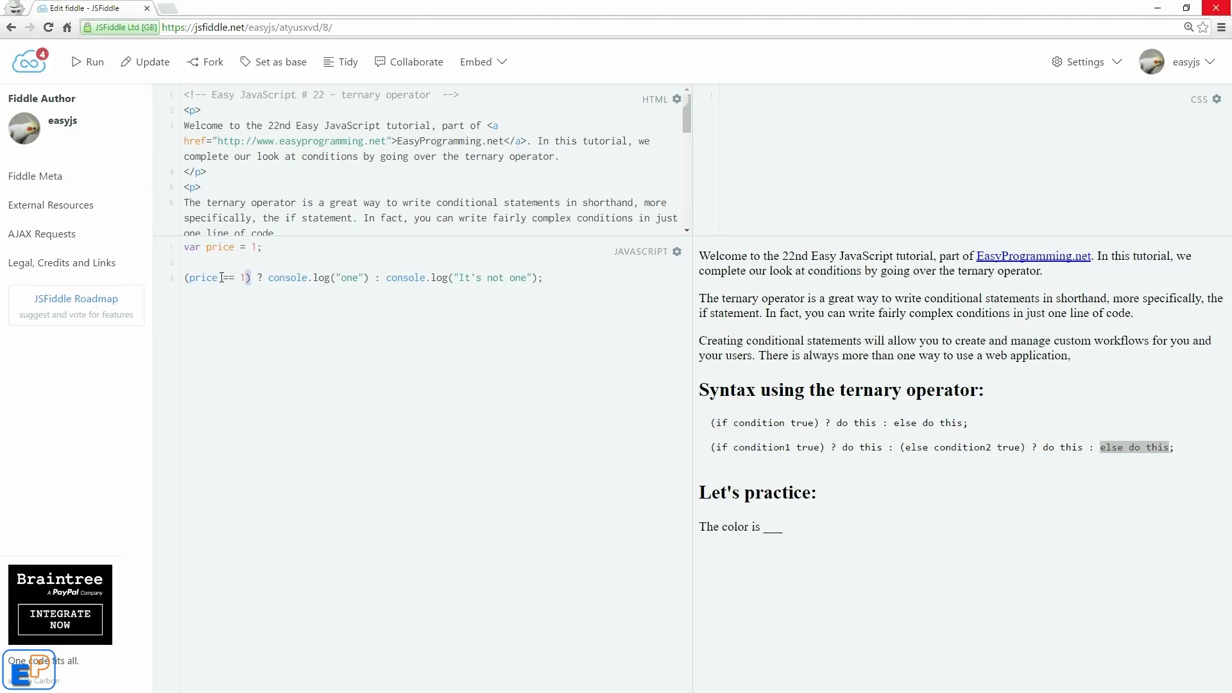
drag(267, 277, 368, 277)
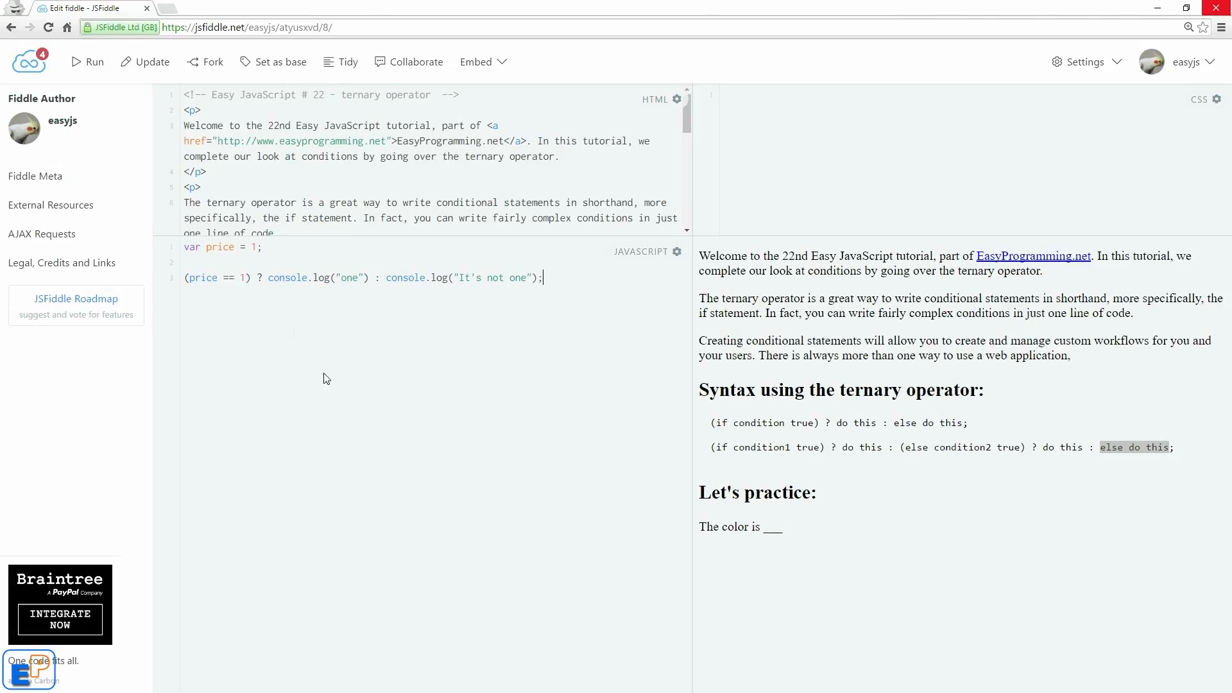
key(F12)
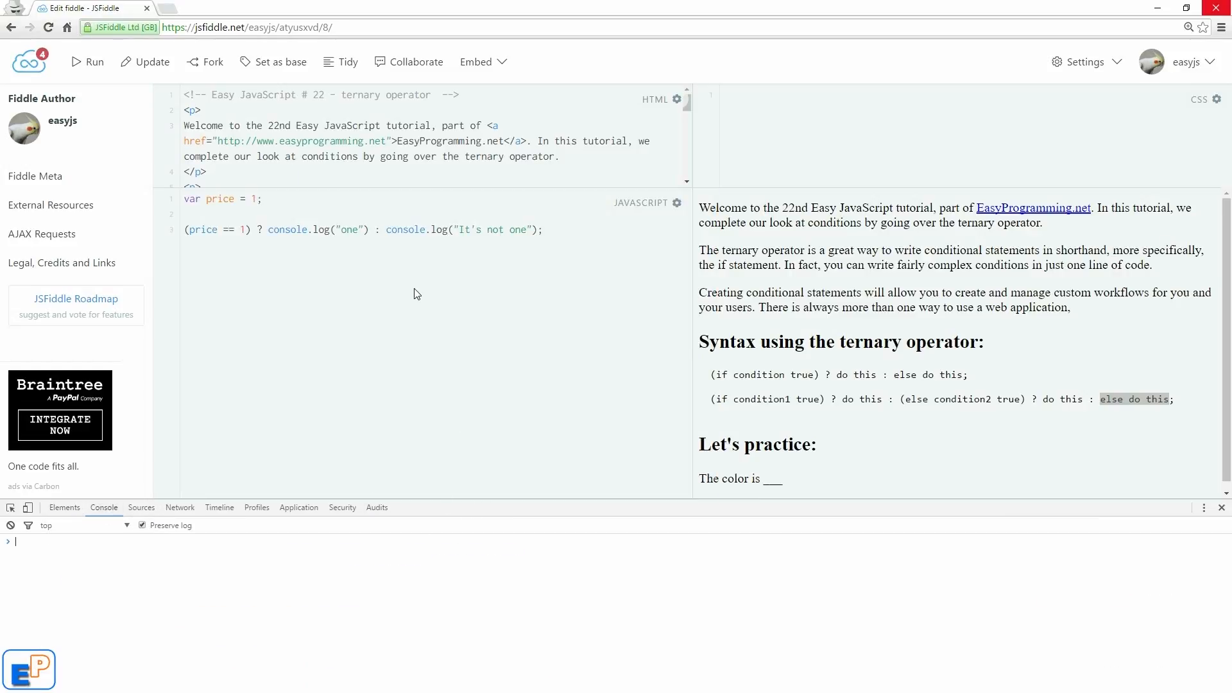
Change price to 2, rerun, and select the else branch logging "It's not one"
click(88, 61)
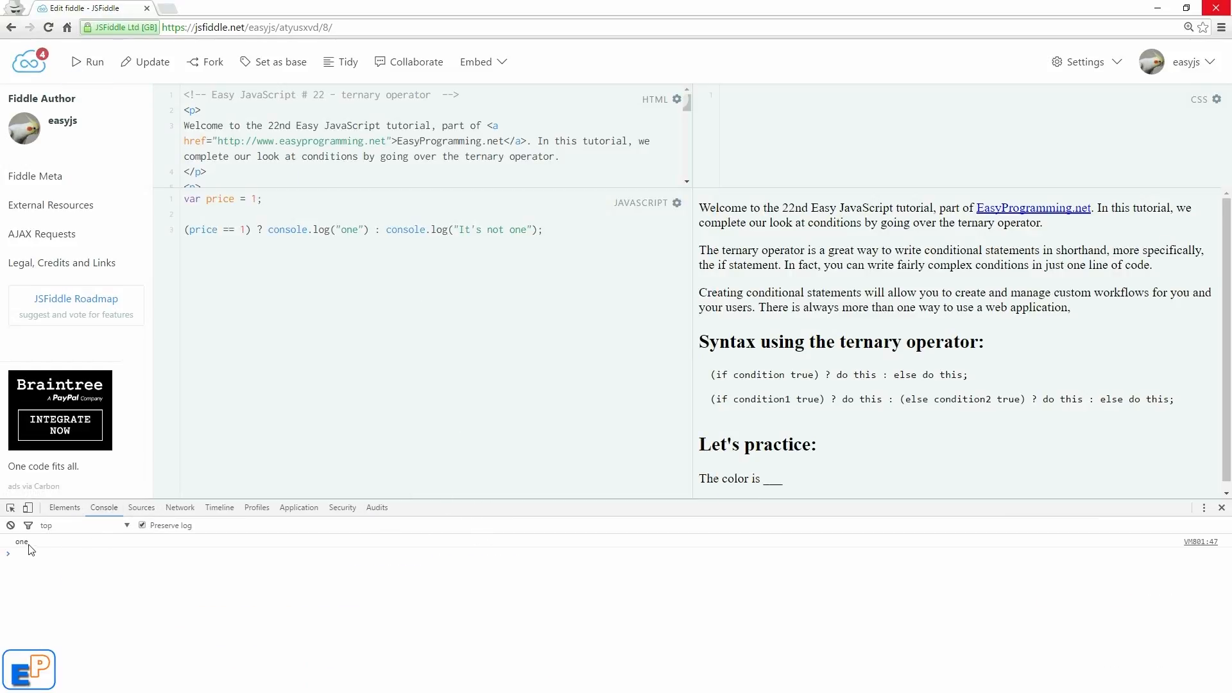
text(2)
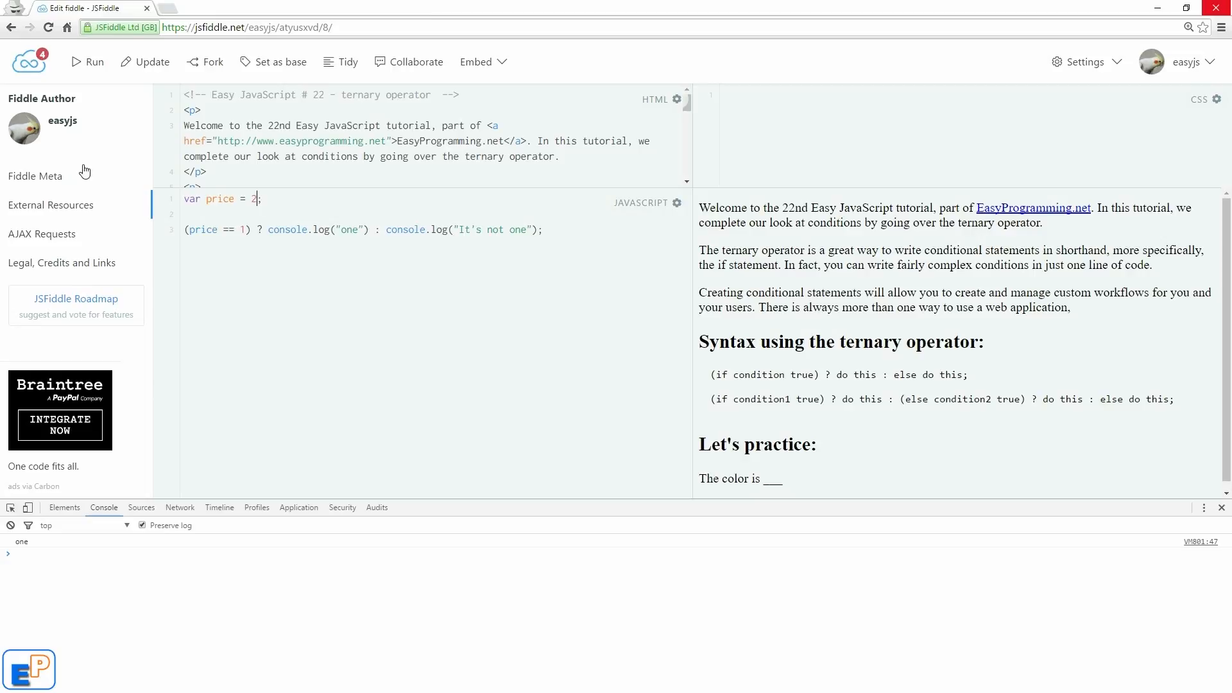
click(86, 62)
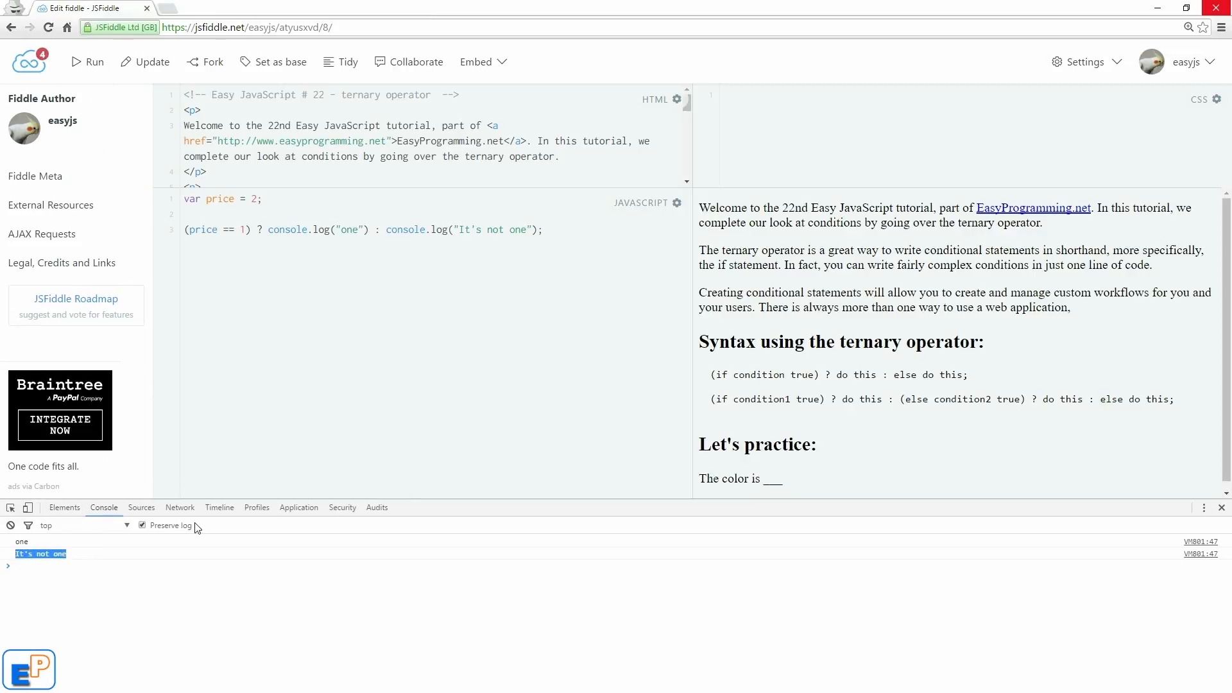
mouse_move(329, 257)
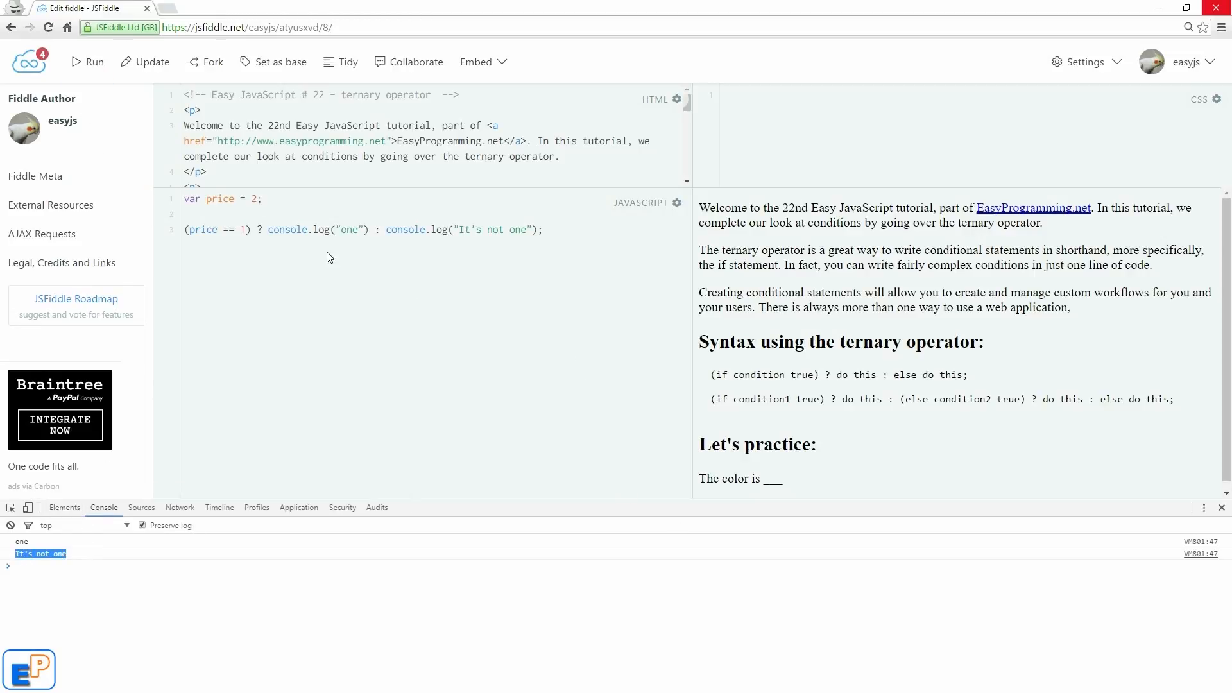
click(375, 230)
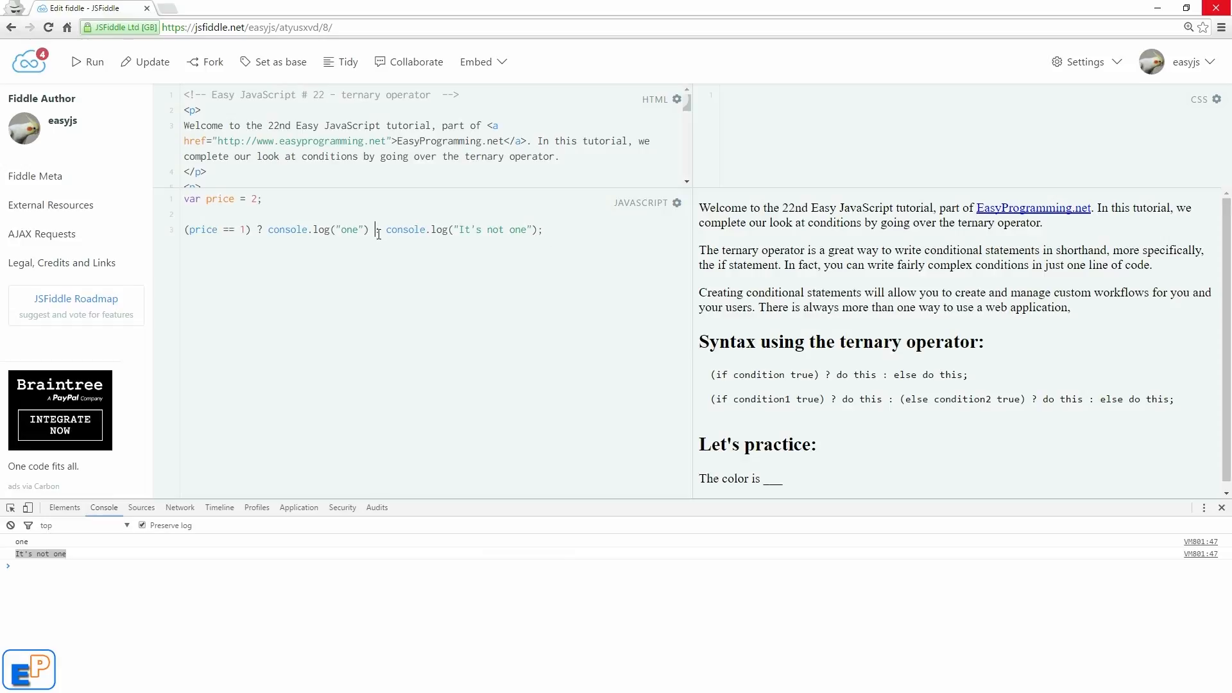
drag(385, 230, 542, 230)
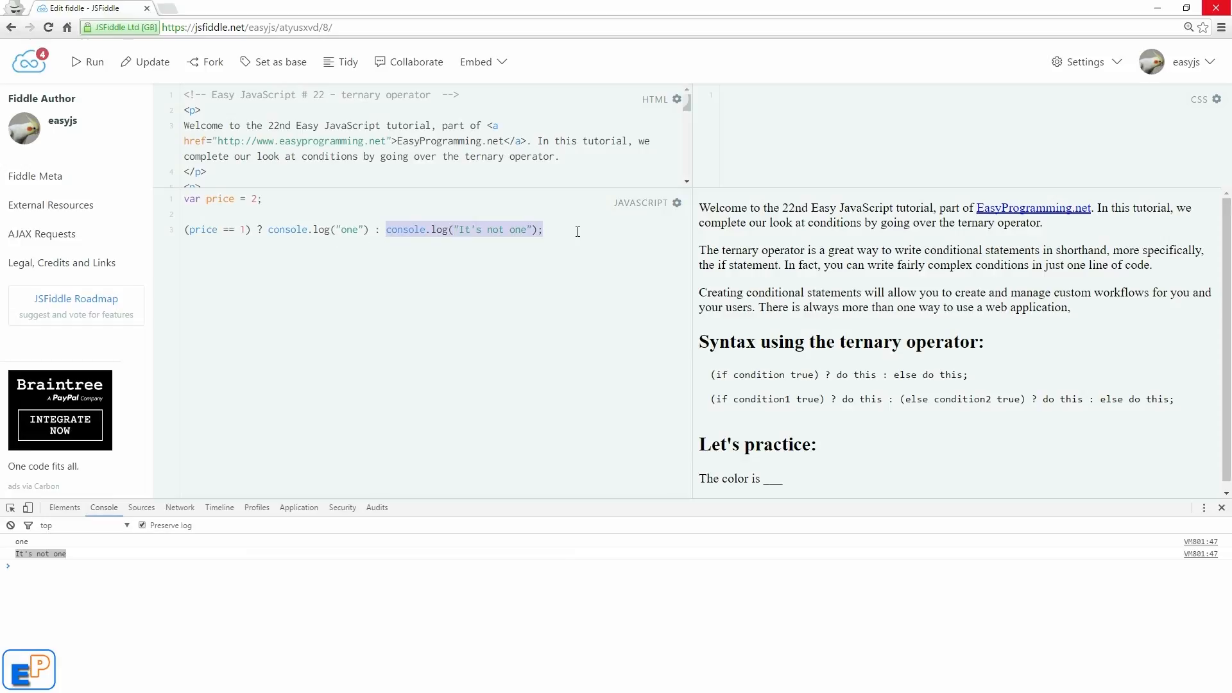
Replace the else branch with (price == 2) ? console.log("two") : console.log("it's neither")
key(Delete)
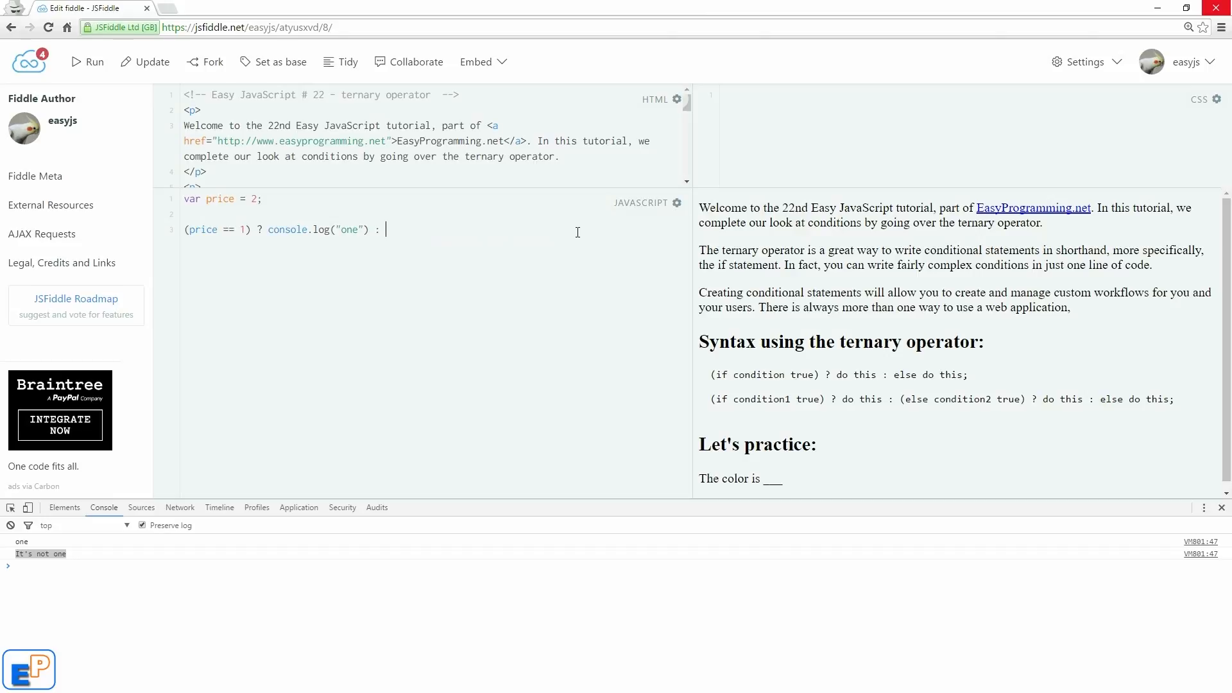
text((price == 2))
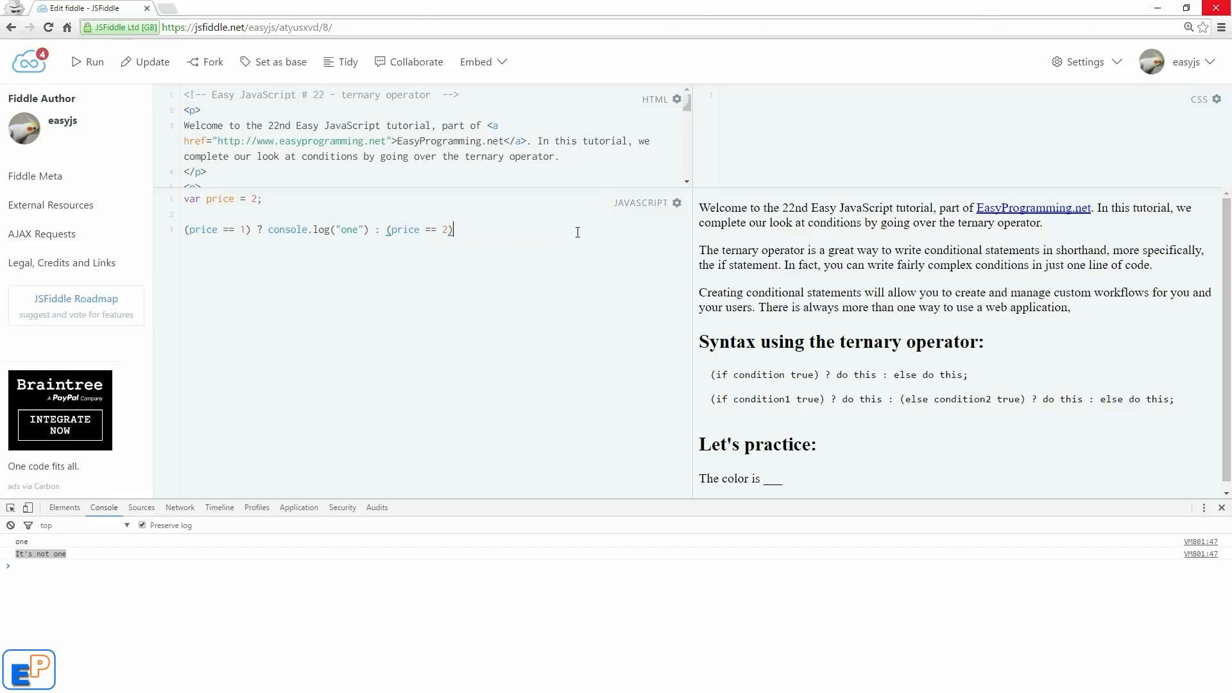
text(?)
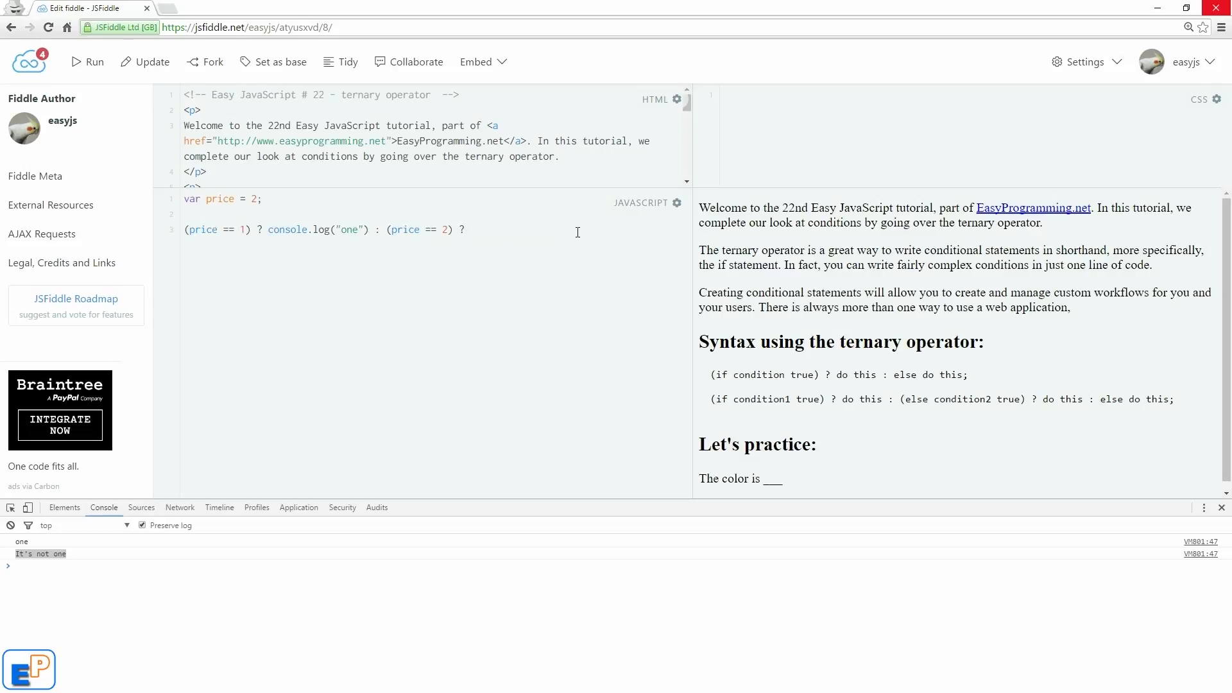
text(console.olog("two") : ")
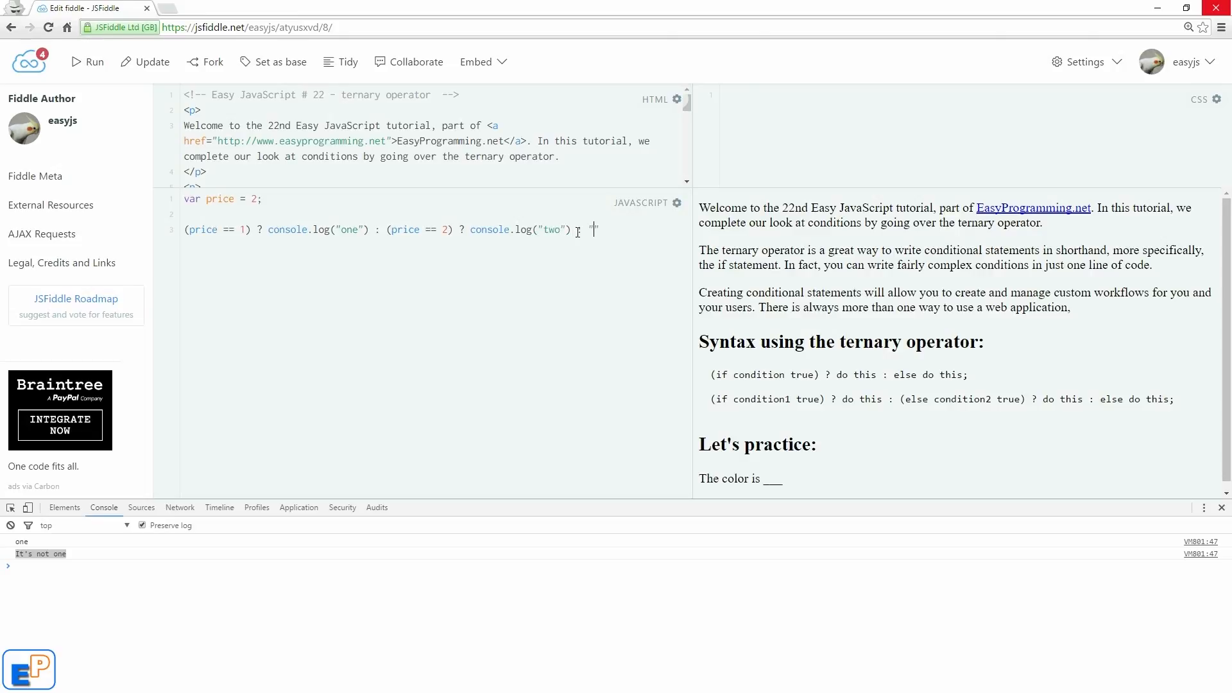
text(console.log())
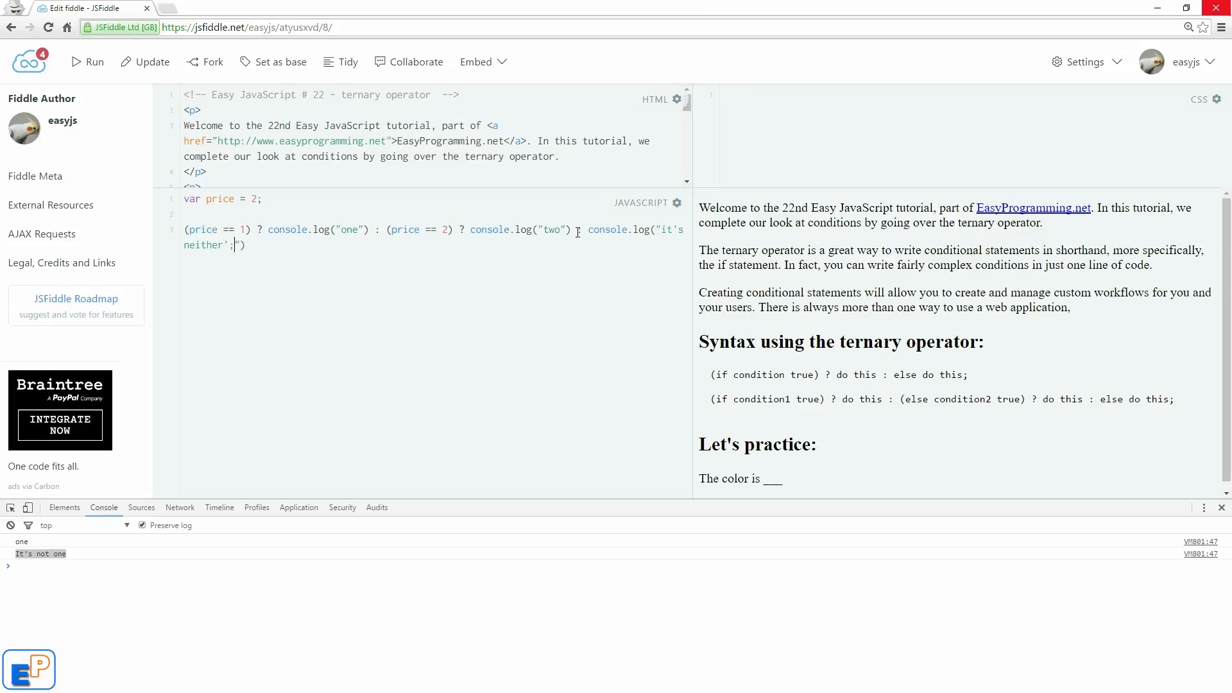
text(');)
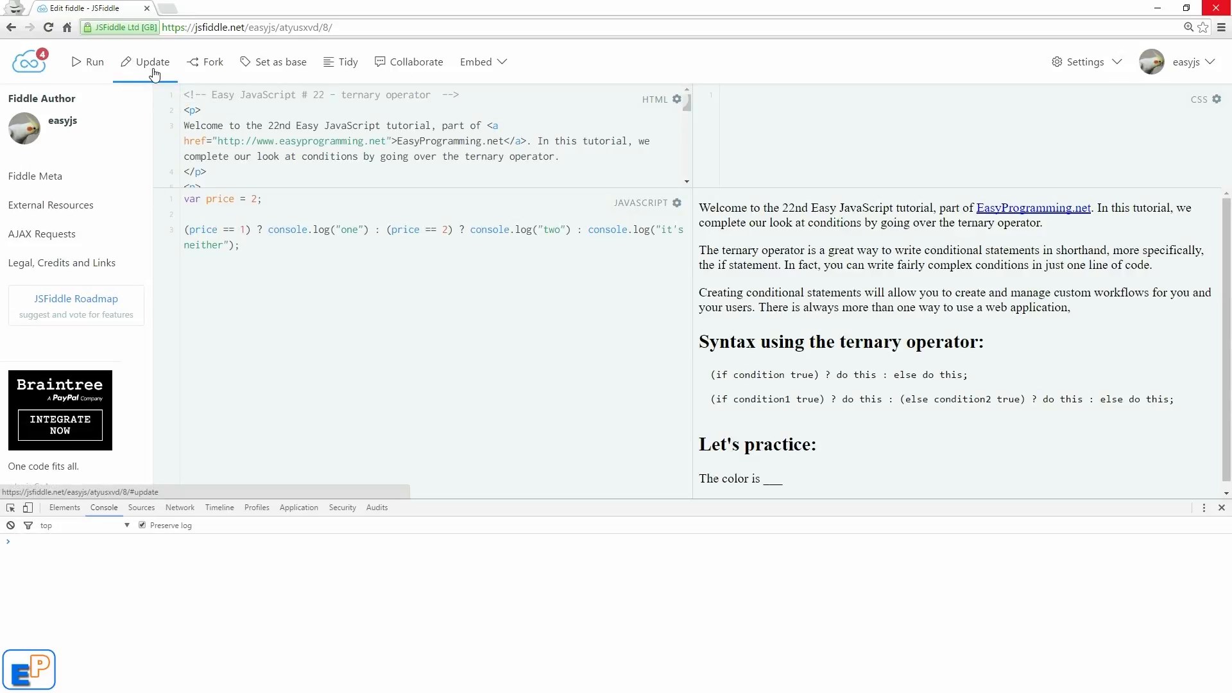
Save the fiddle as a new revision and run the nested ternary
click(151, 62)
text(1)
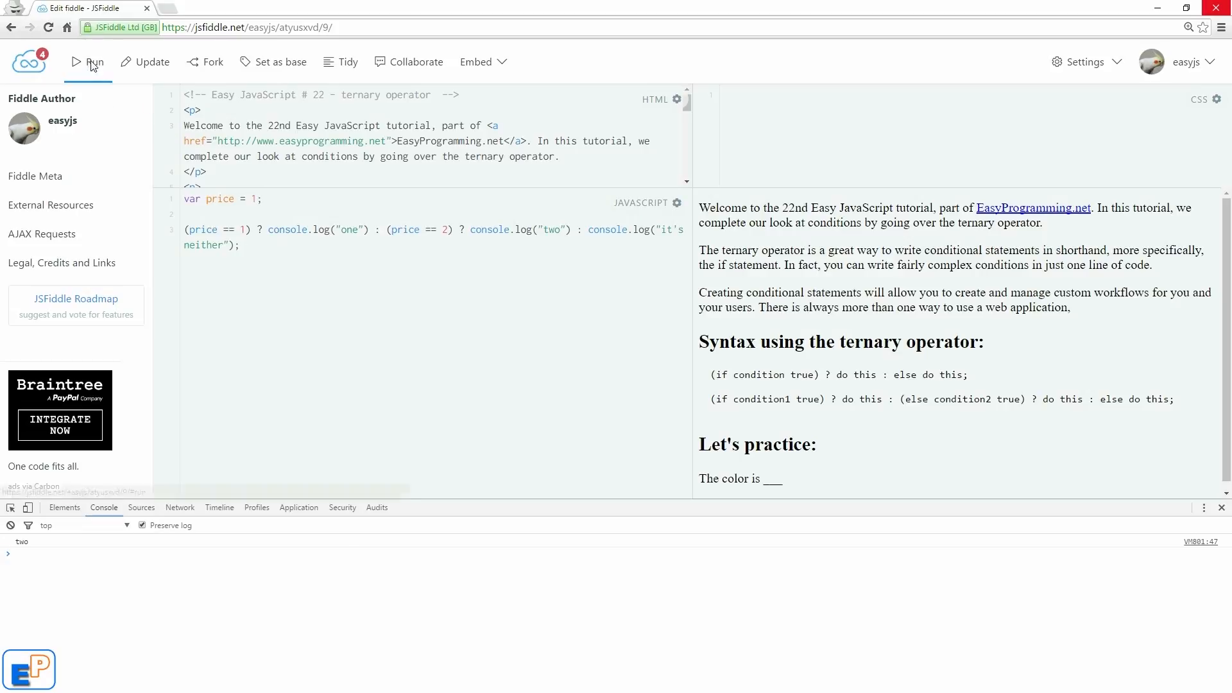
click(91, 62)
text(3)
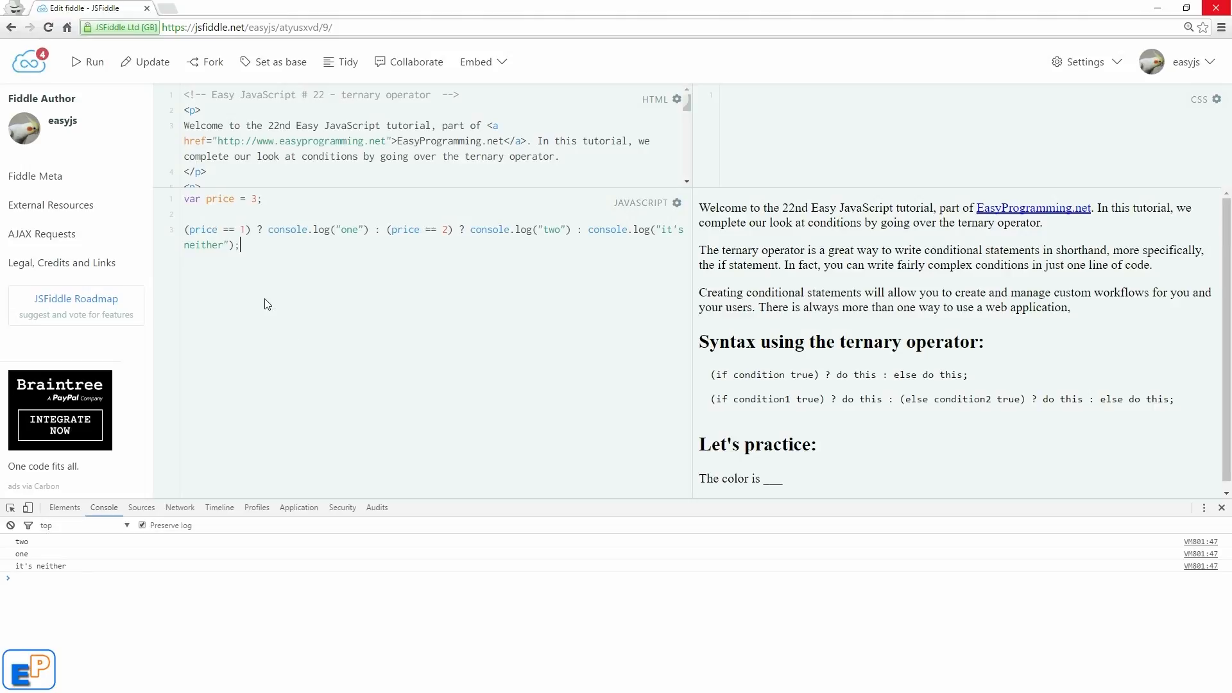
mouse_move(775, 436)
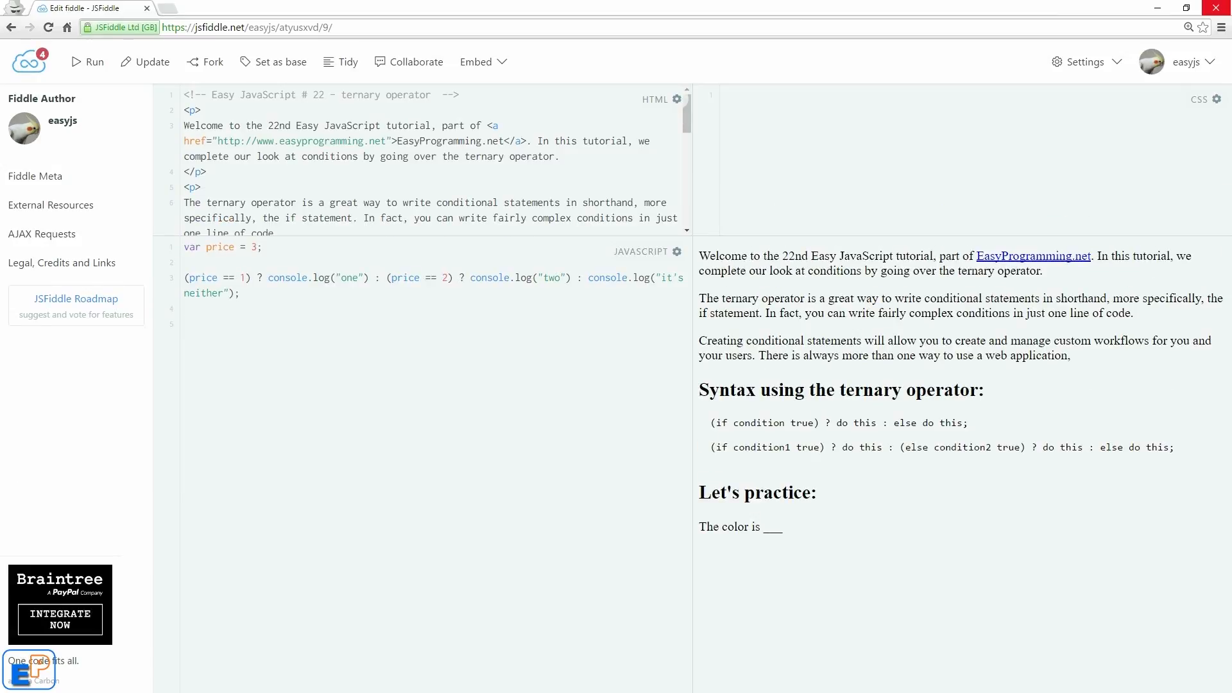
Add var color = 'red' below the ternary, then change its value to 'blue', then 'blah'
click(185, 322)
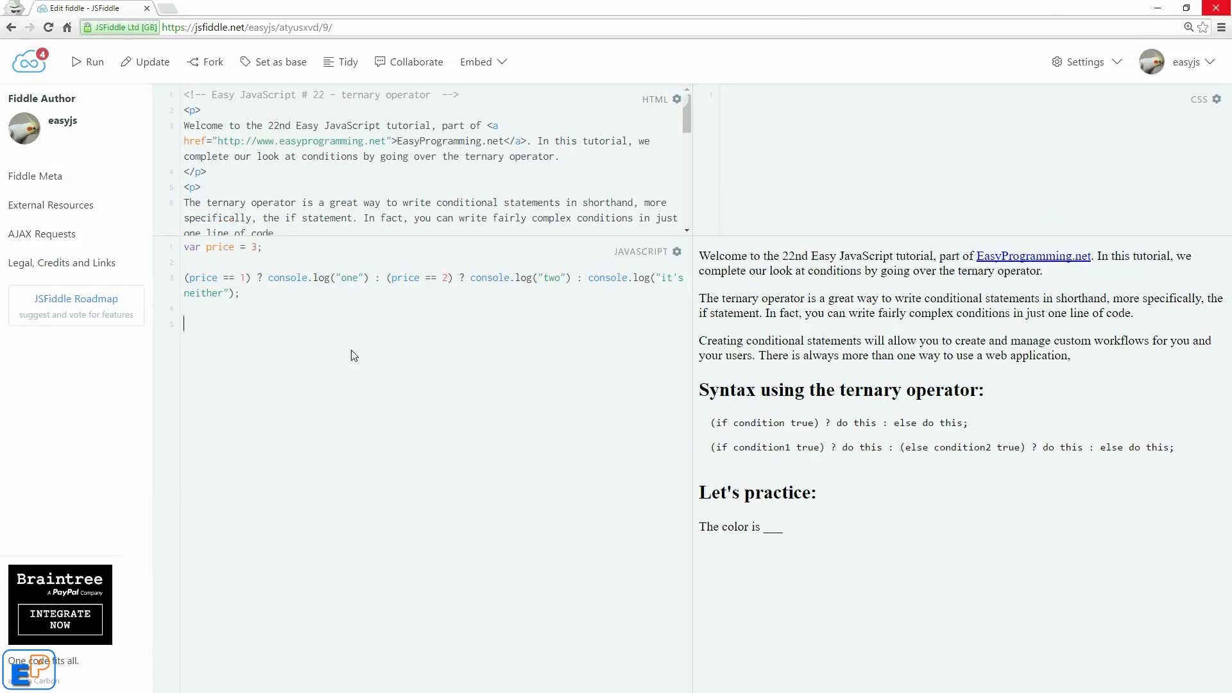
text(var color = 'red';)
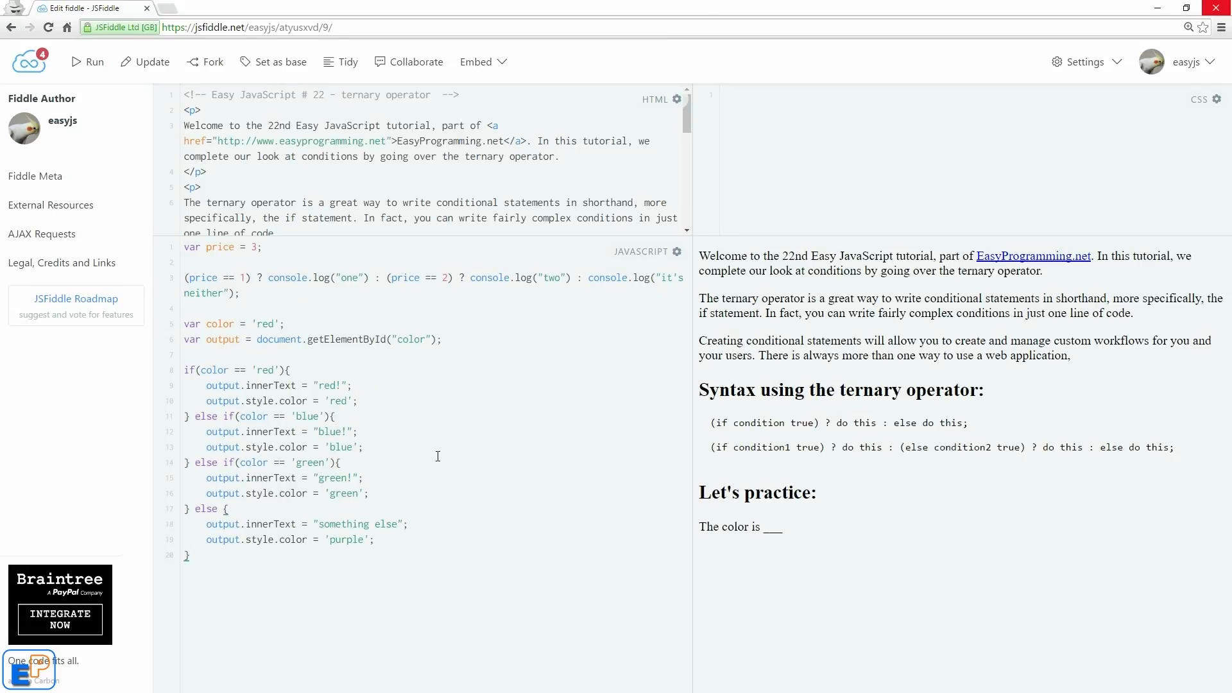
mouse_move(808, 475)
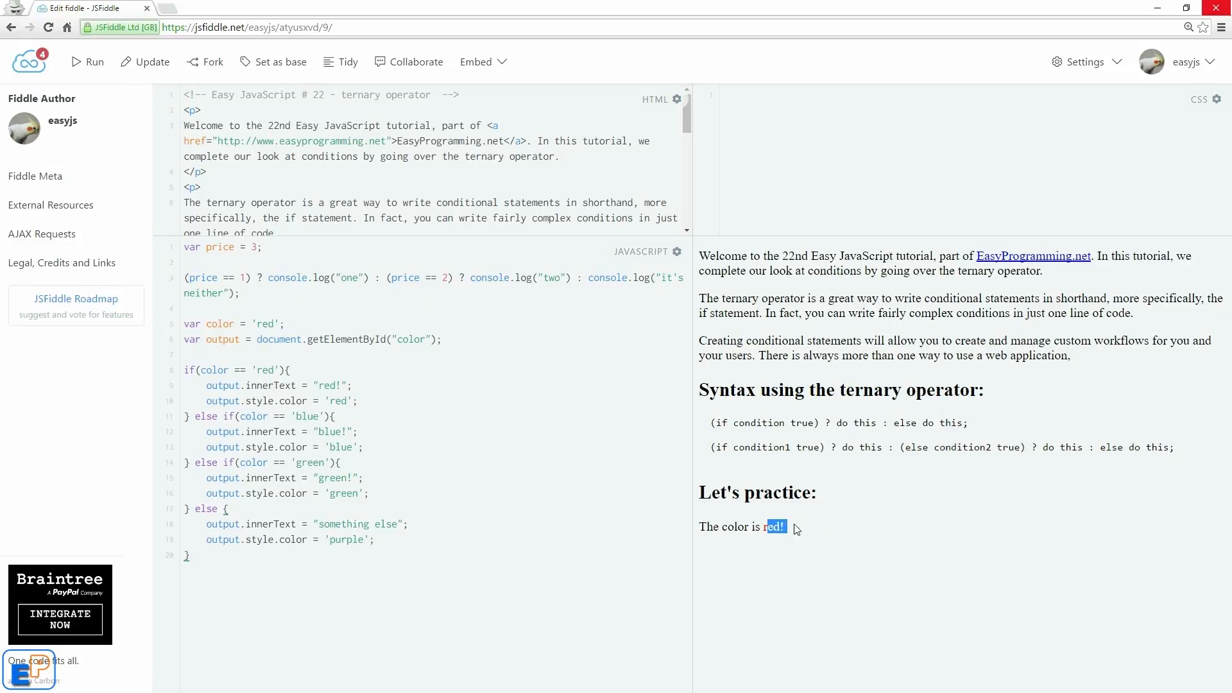
double_click(265, 324)
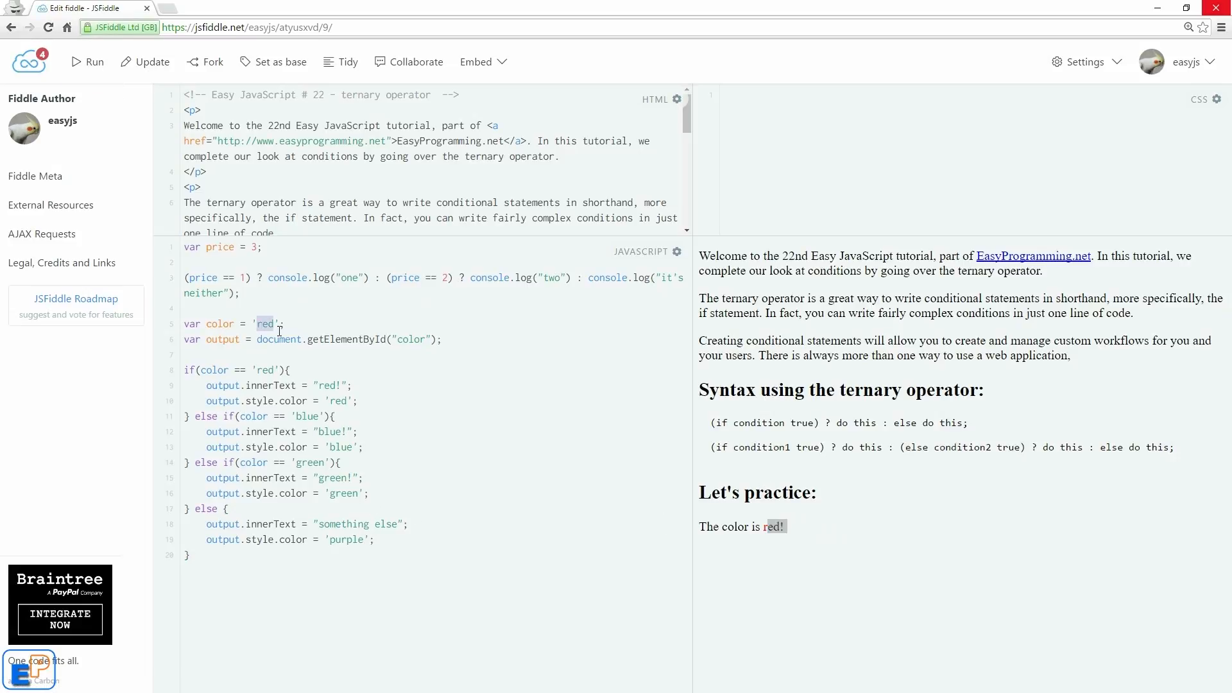
text(blue)
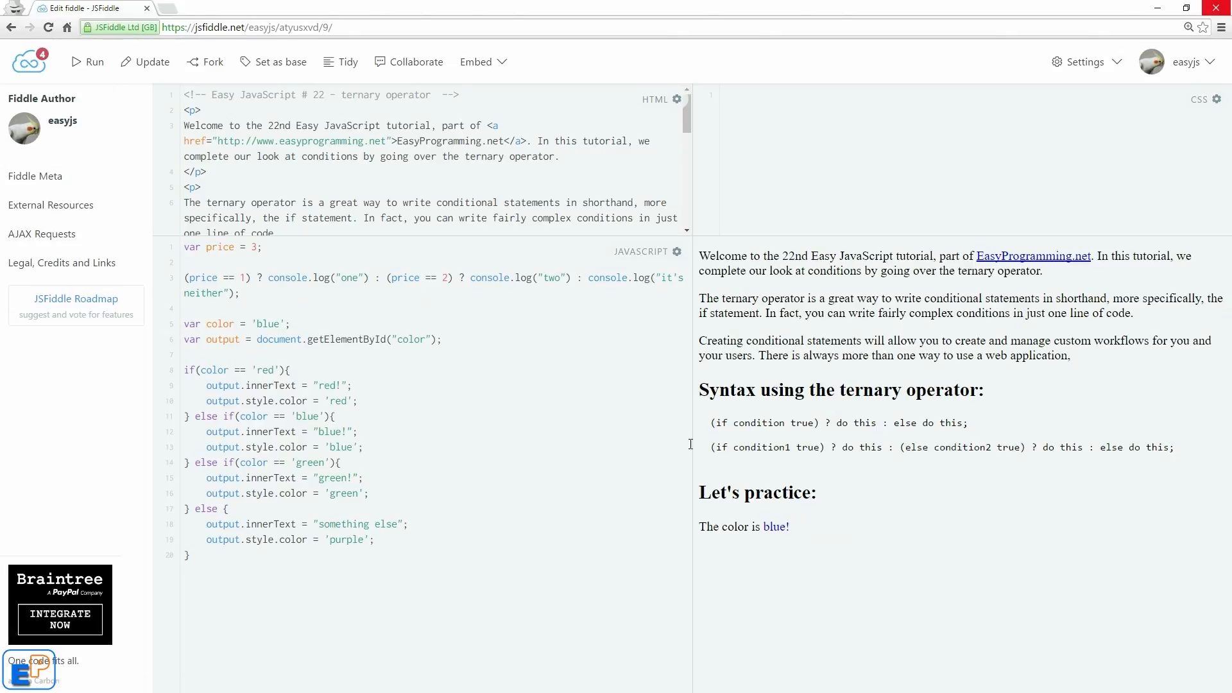
double_click(267, 324)
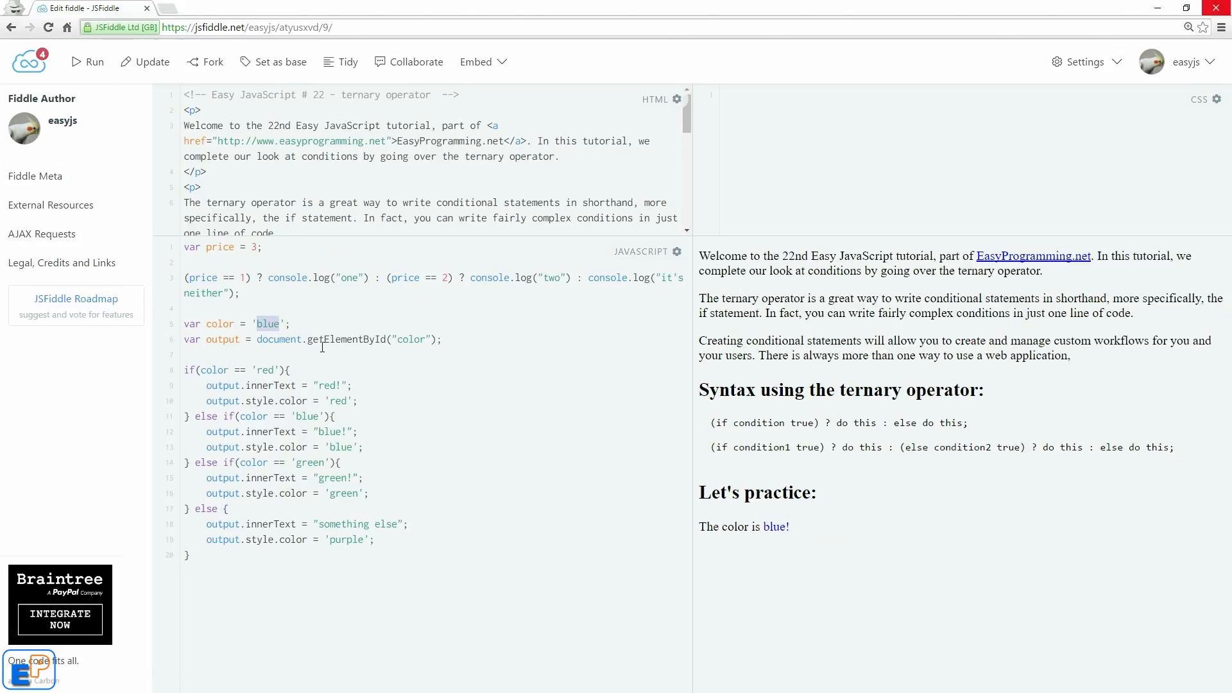
text(blah)
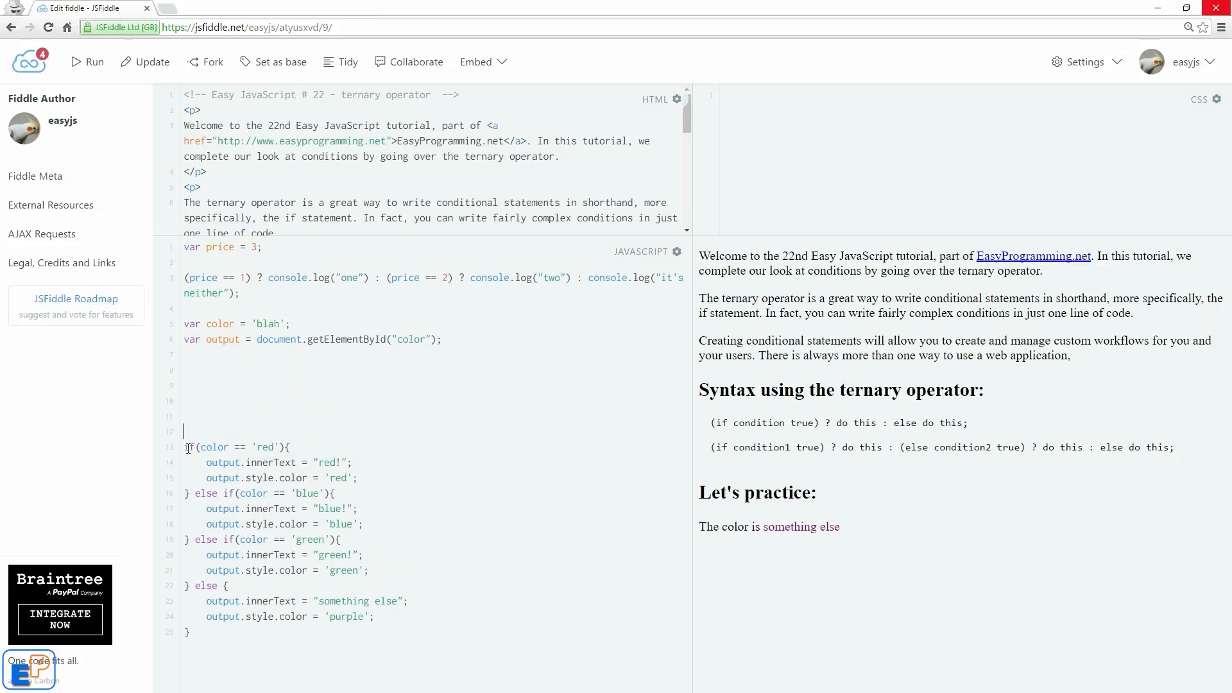
Wrap the if-else colour block in /* and */ comment markers
text(/*)
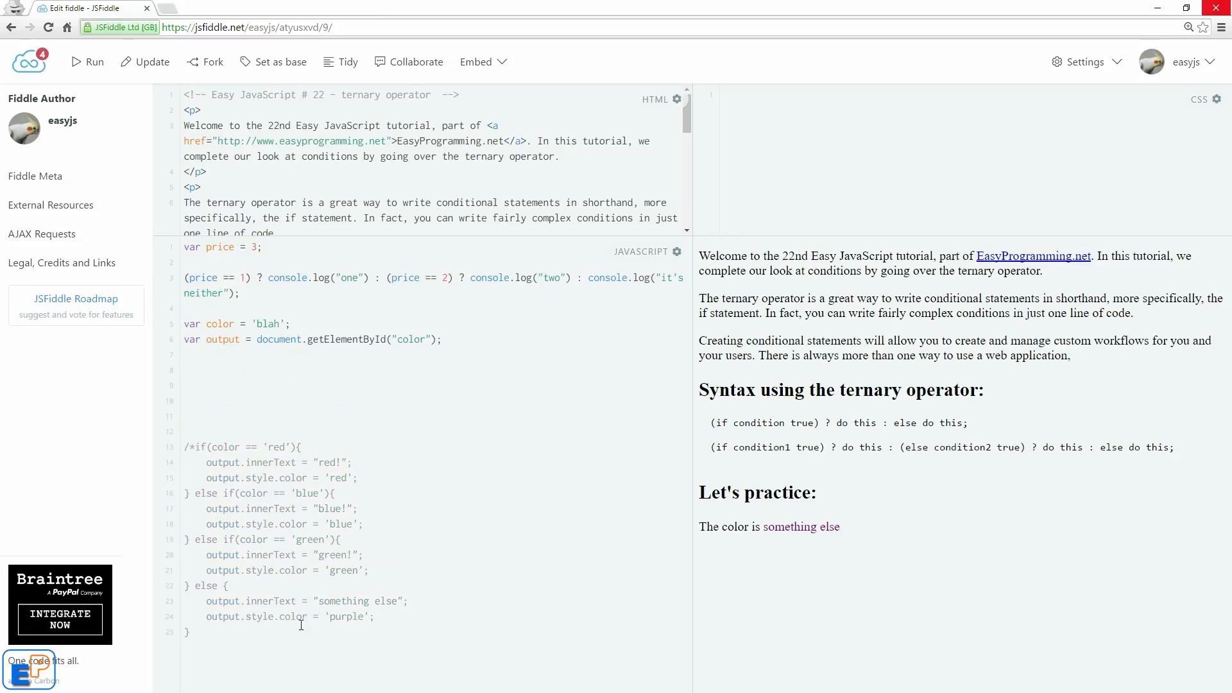
text(*/)
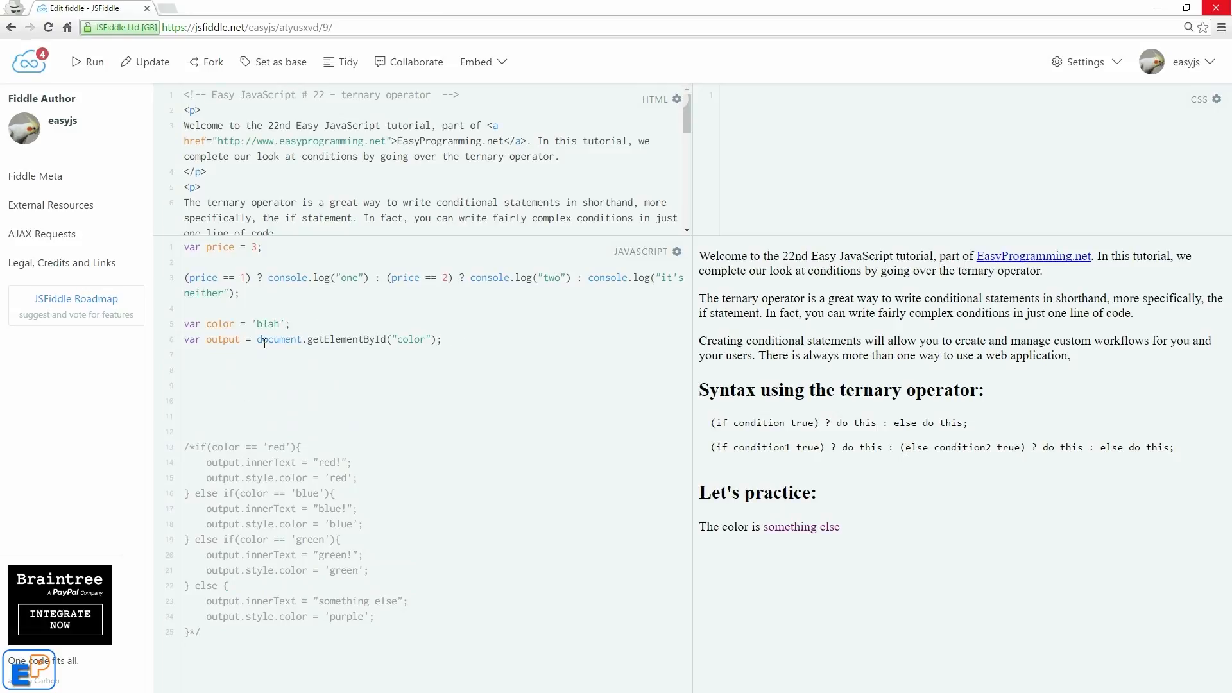
double_click(221, 340)
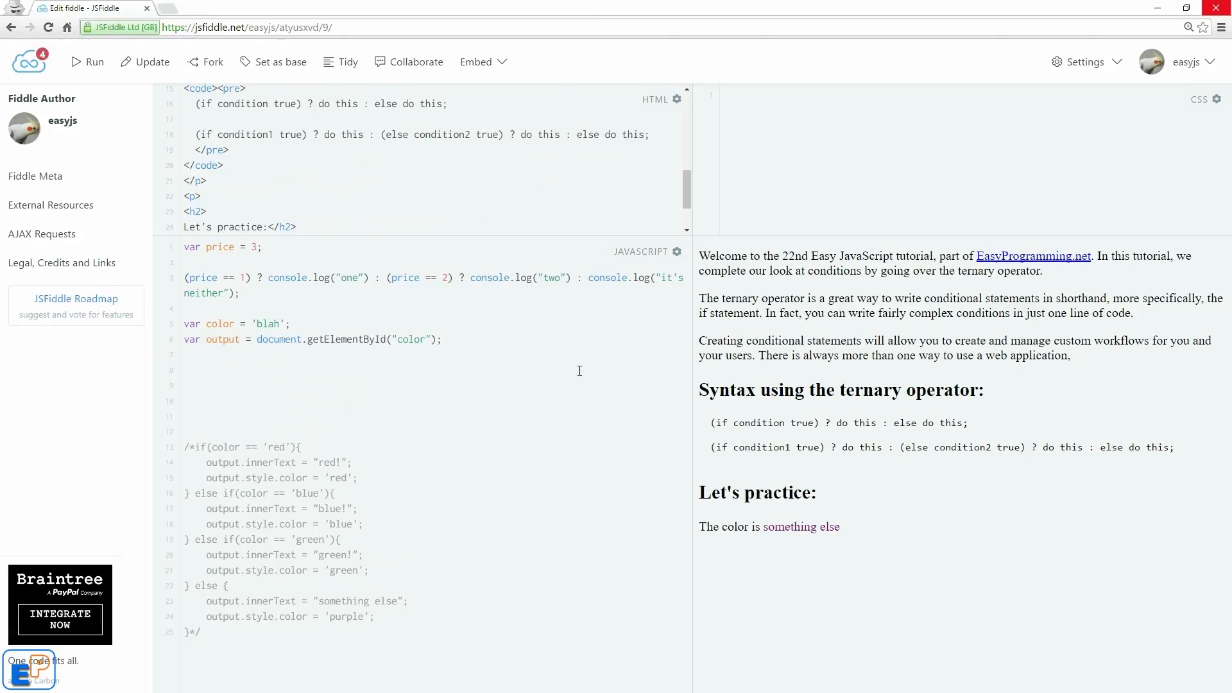
mouse_move(516, 410)
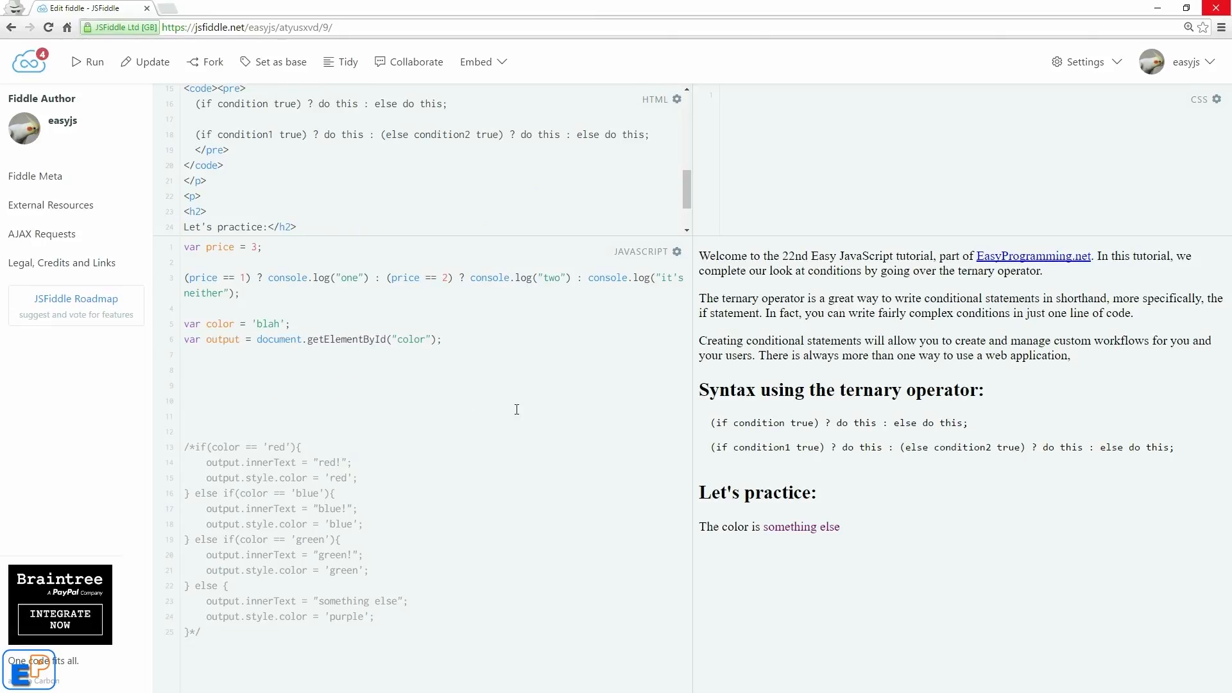
Type a ternary setting output.innerText to "red" if color == 'red', else "something else"
text((color ==)
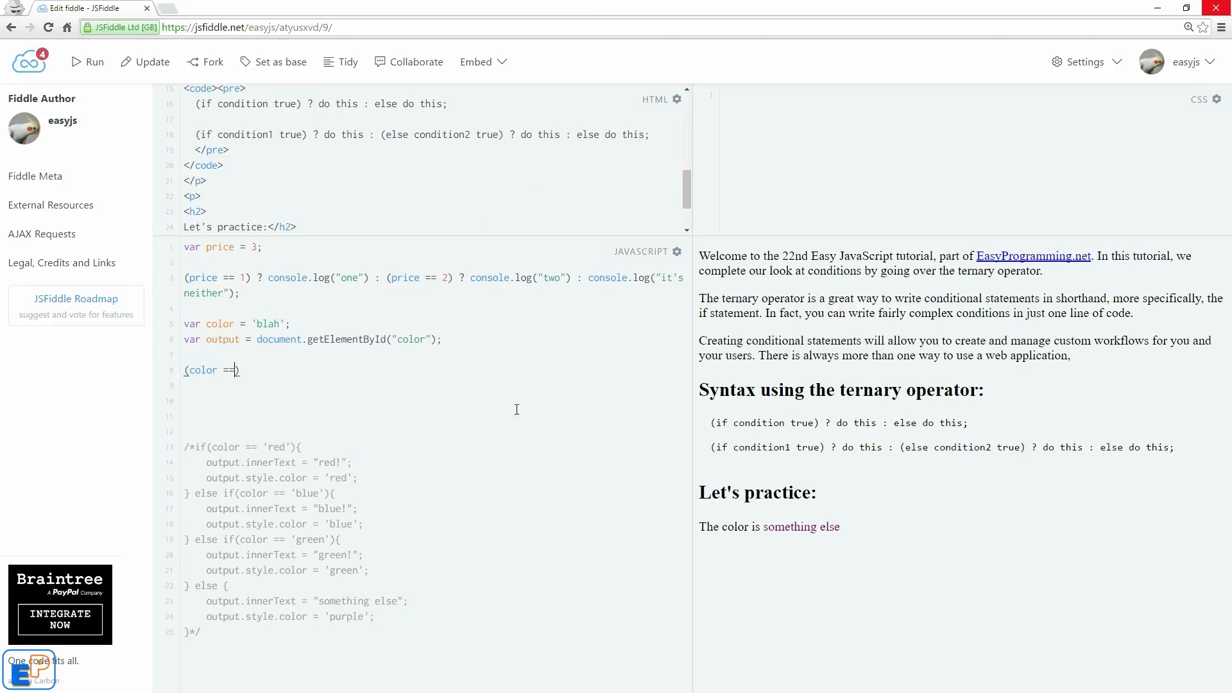
text('red')
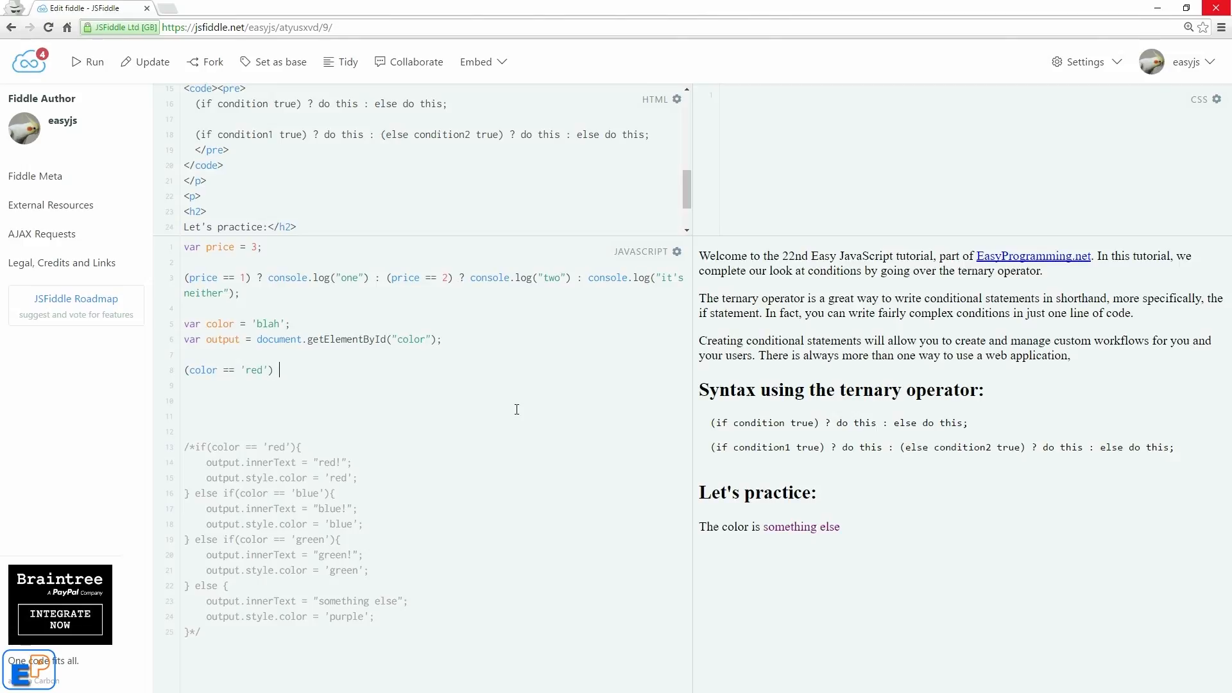
text(? output)
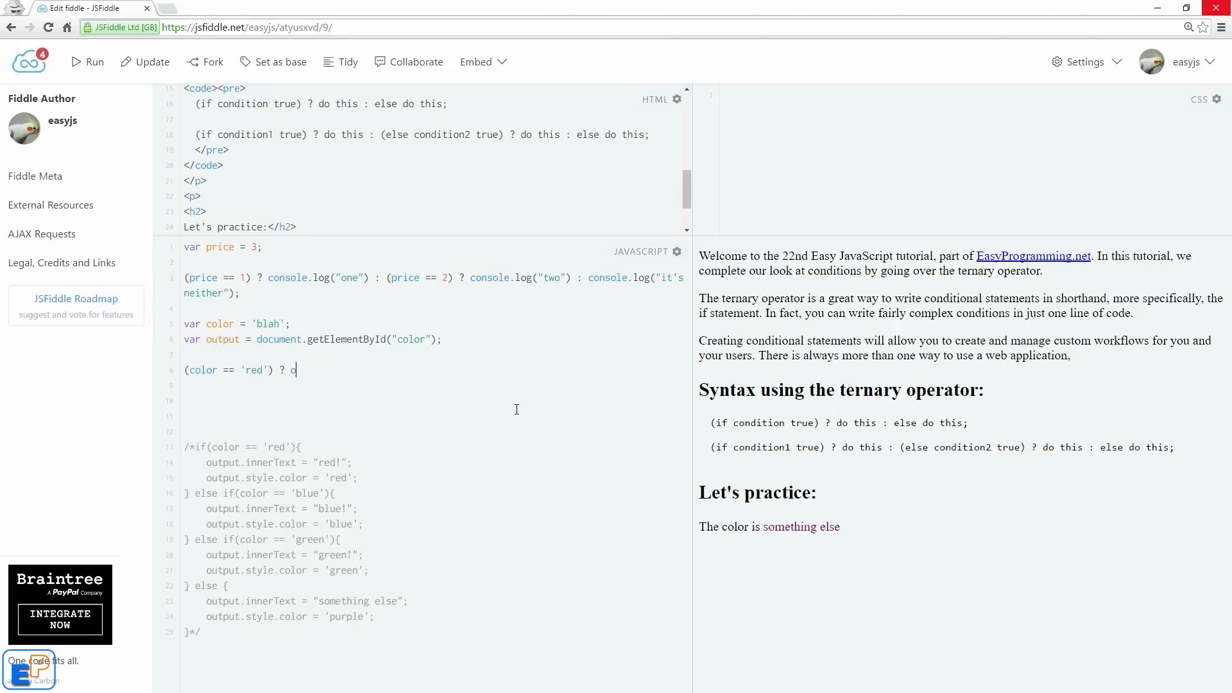
text(utput.inner)
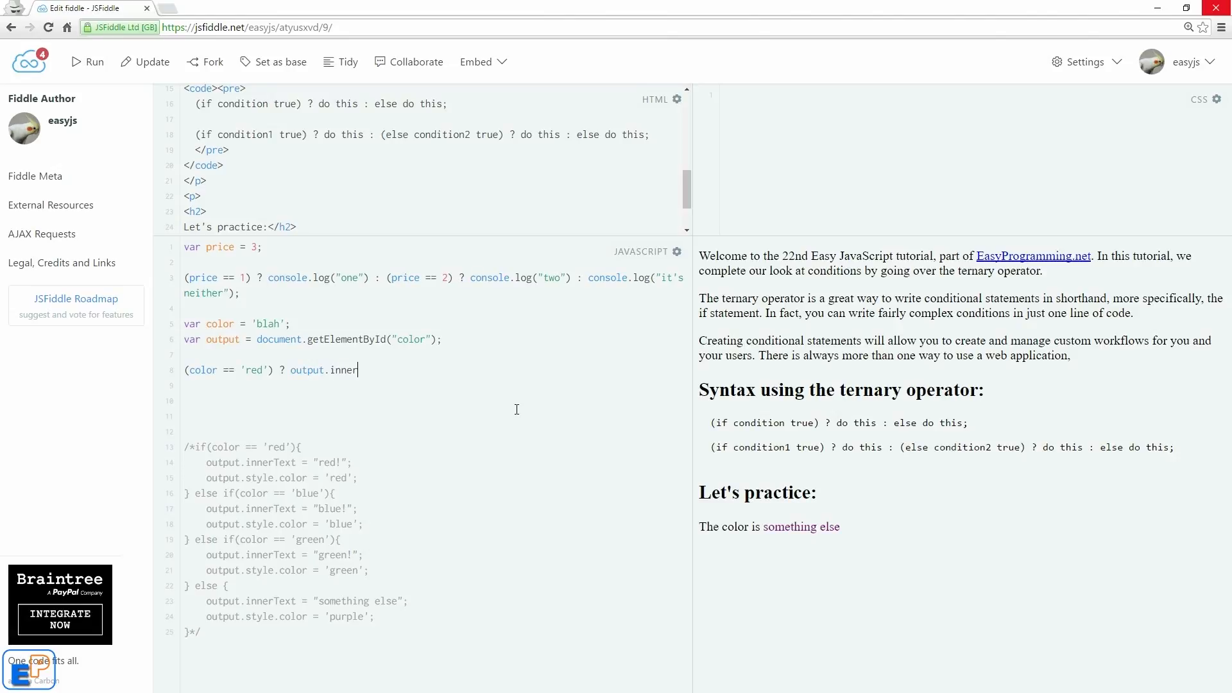
text(Text = "red" :)
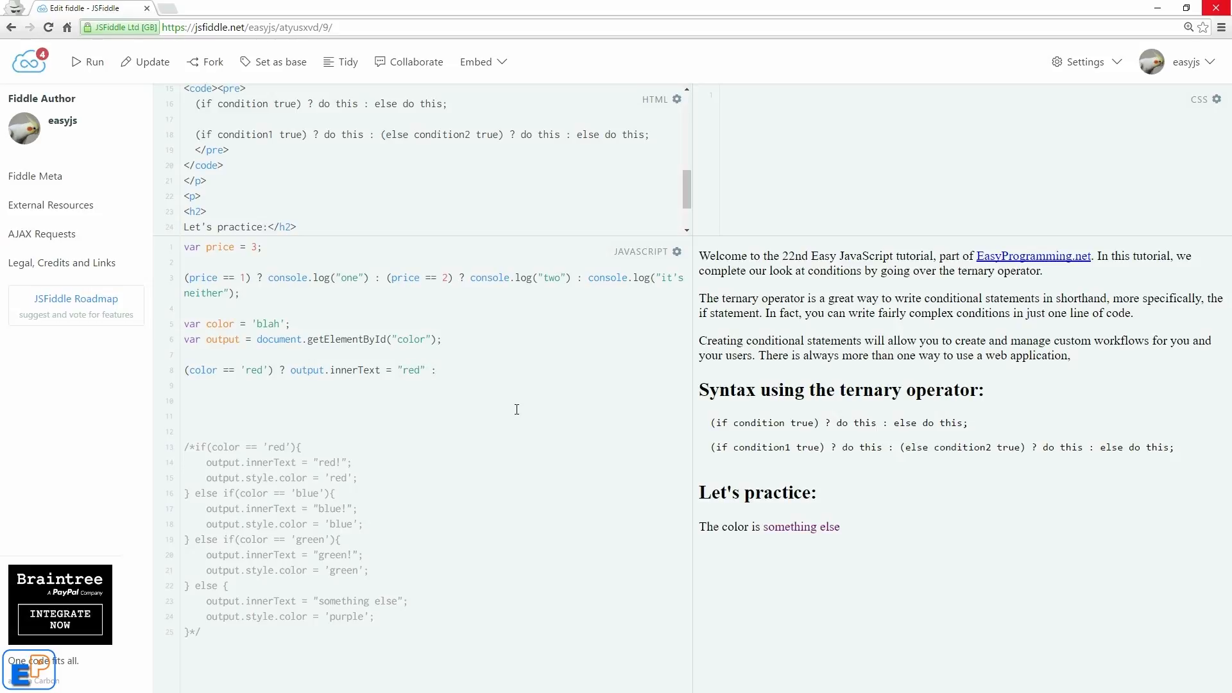
text(ouput.inner)
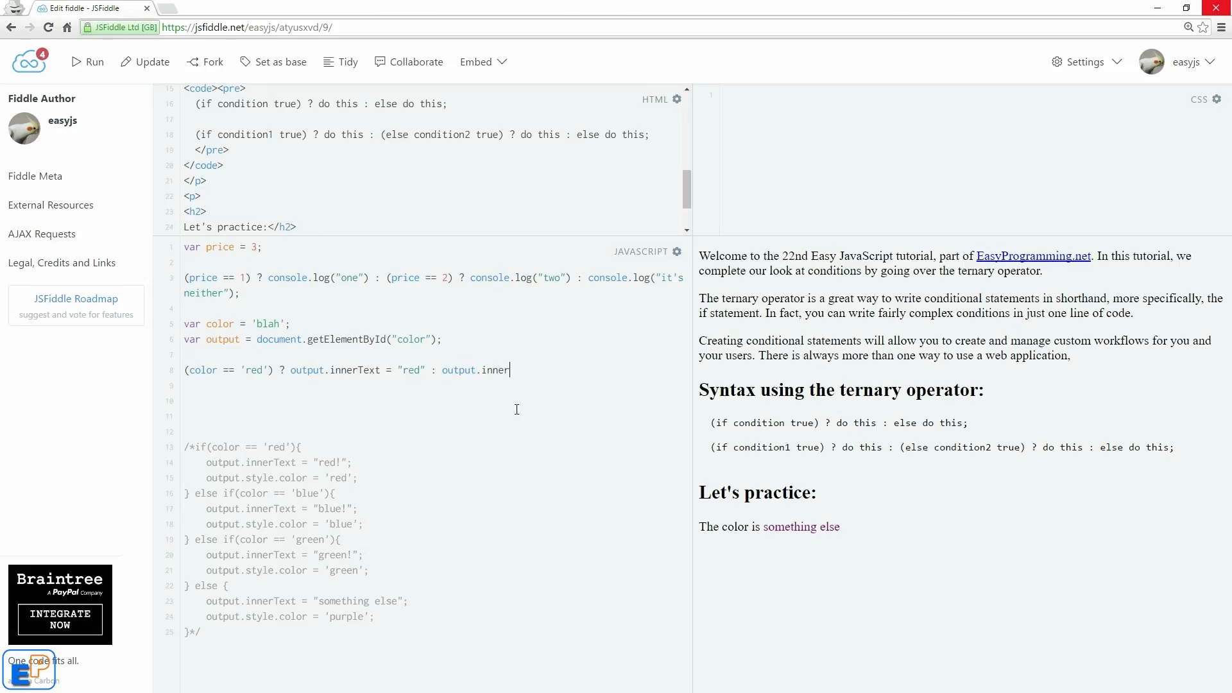
text(Text =)
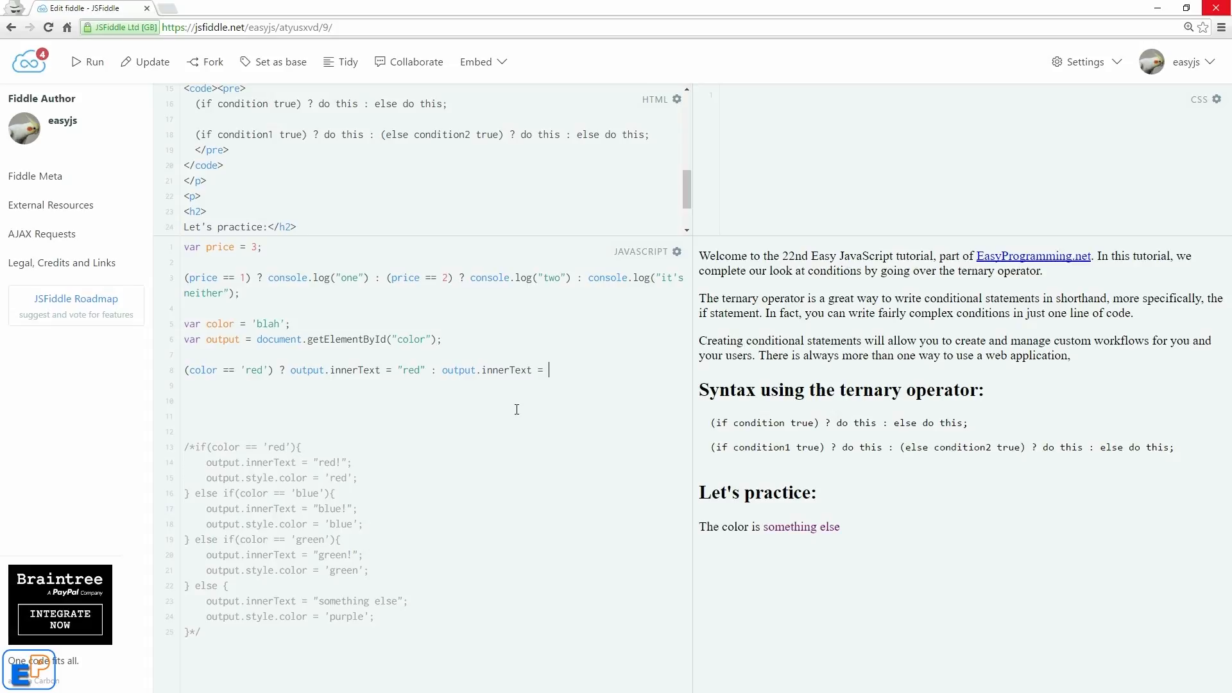
text("something else";)
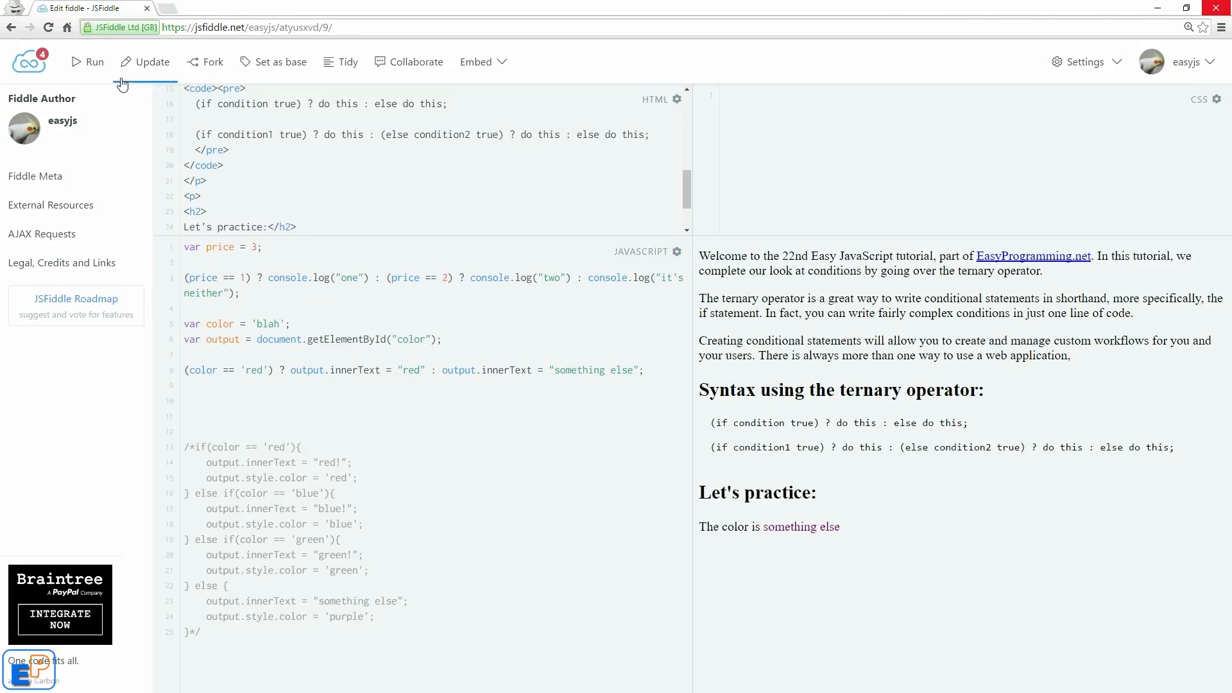
Save and run the fiddle so the result reads 'The color is red'
click(144, 62)
text(red)
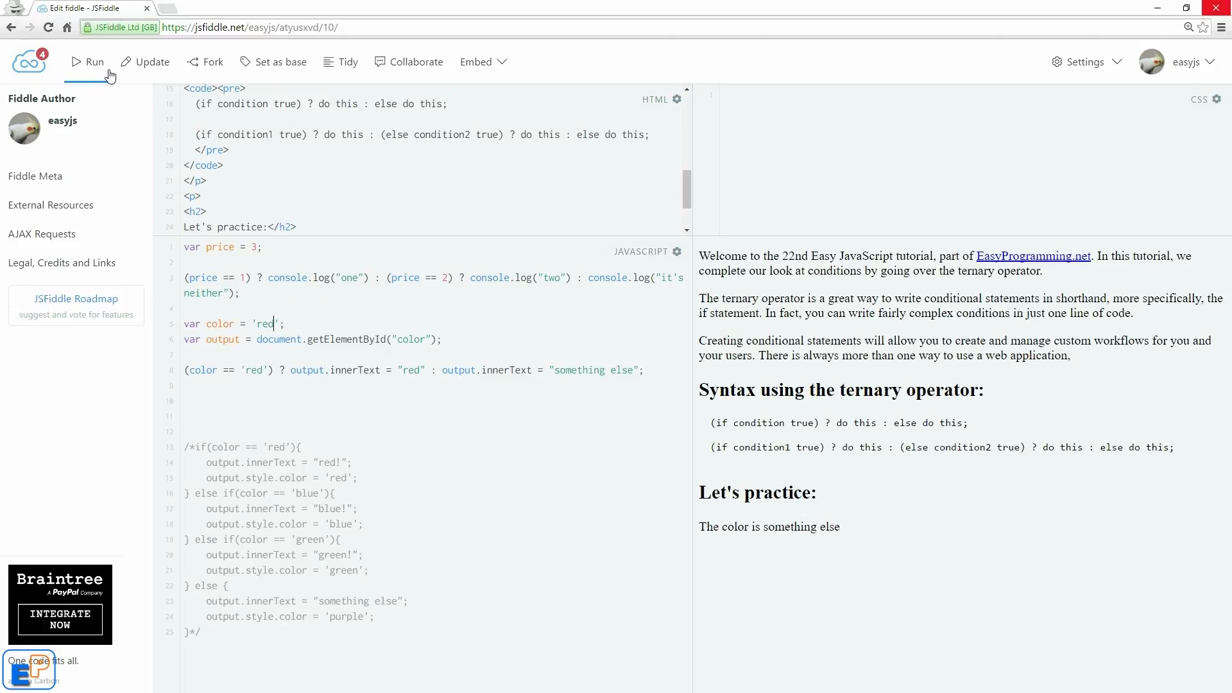
click(94, 61)
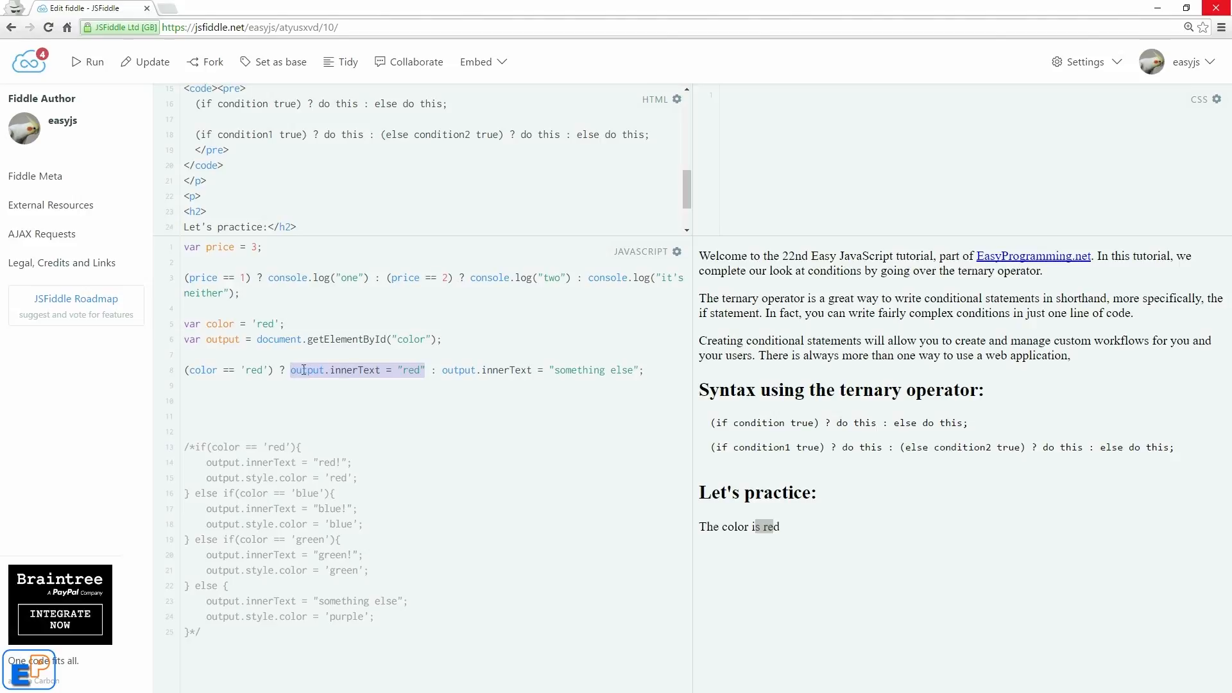
click(430, 370)
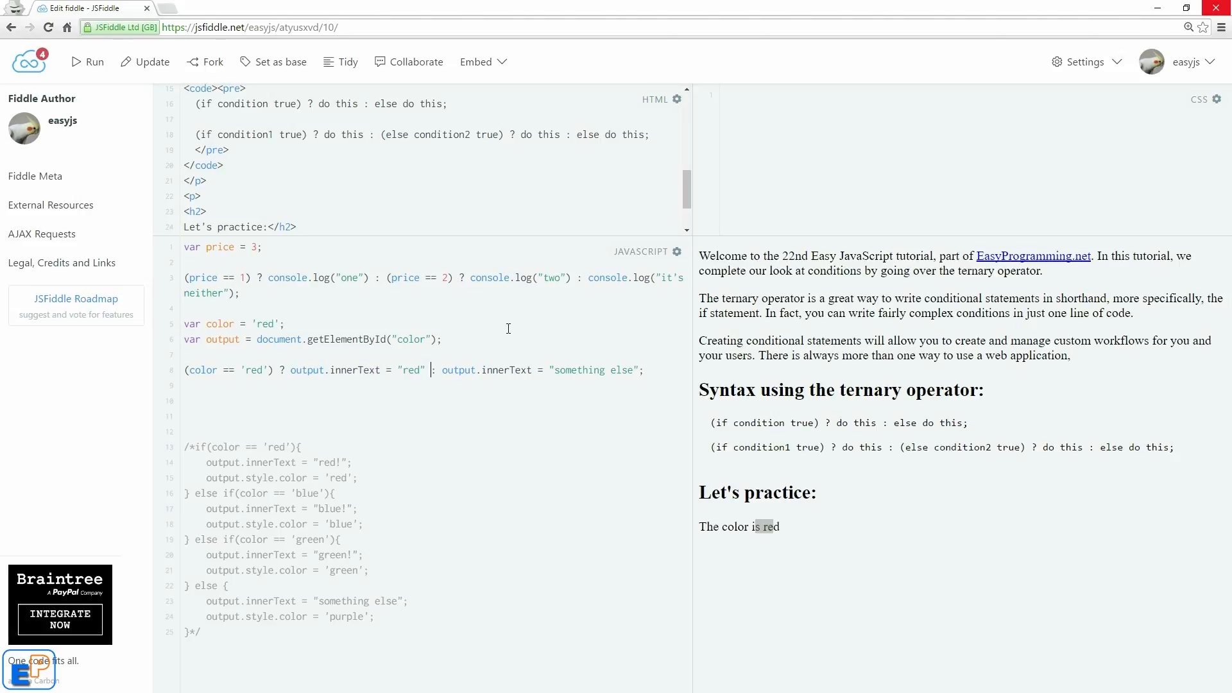
mouse_move(683, 414)
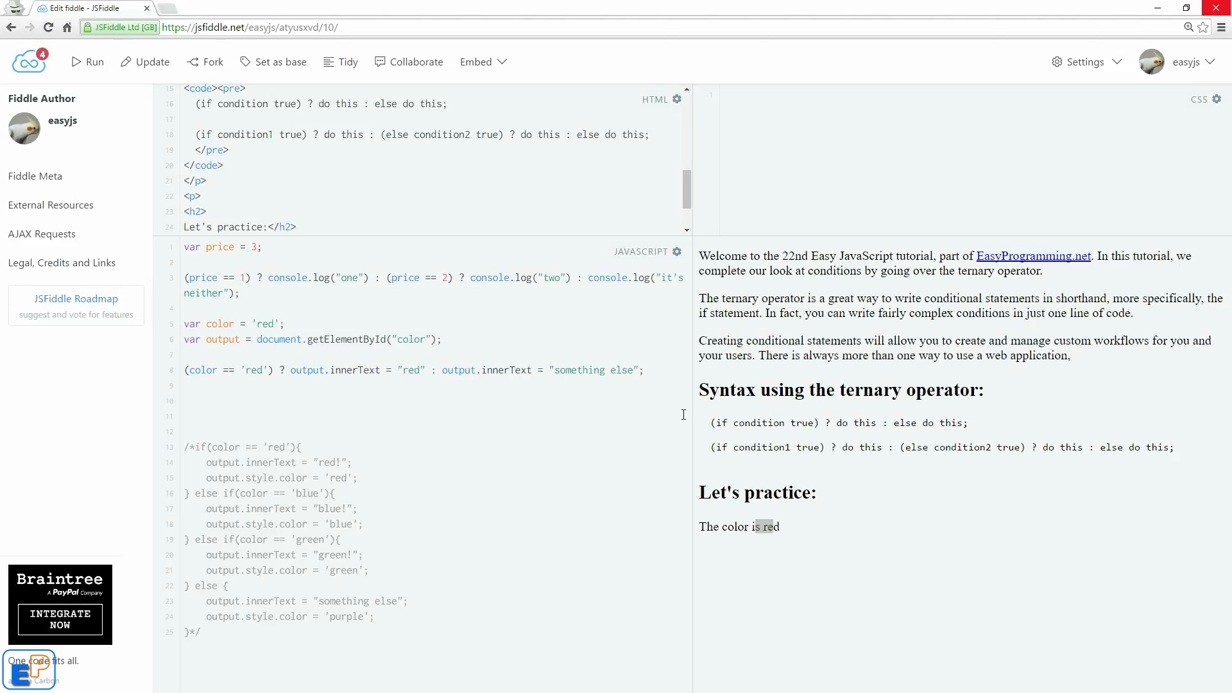
Add output.style.color to each ternary branch: 'red' when true, 'purple' otherwise
click(290, 370)
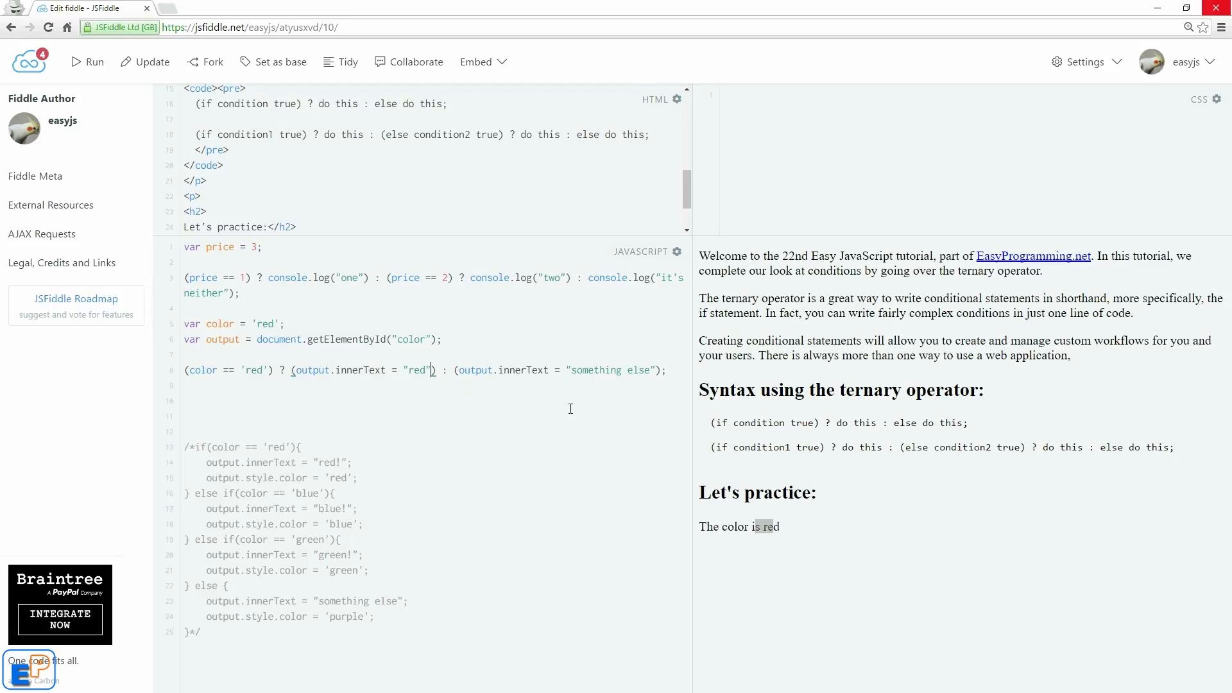
mouse_move(511, 371)
text(, )
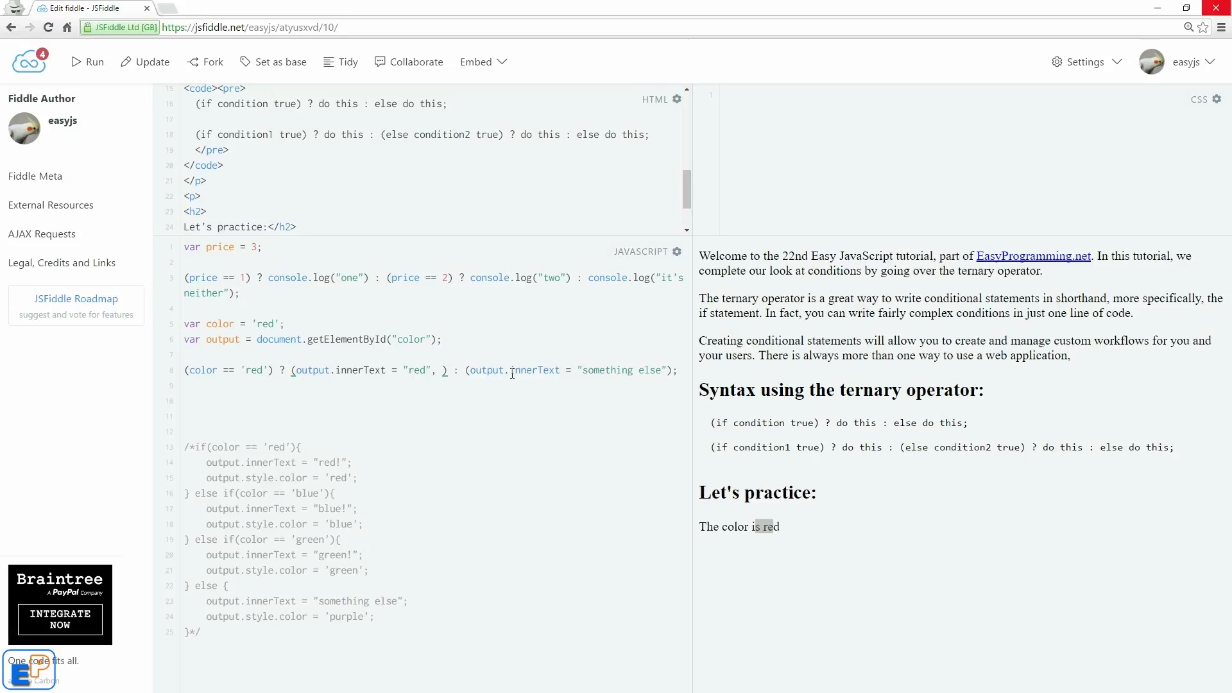
text(ouput.style.color = 'red)
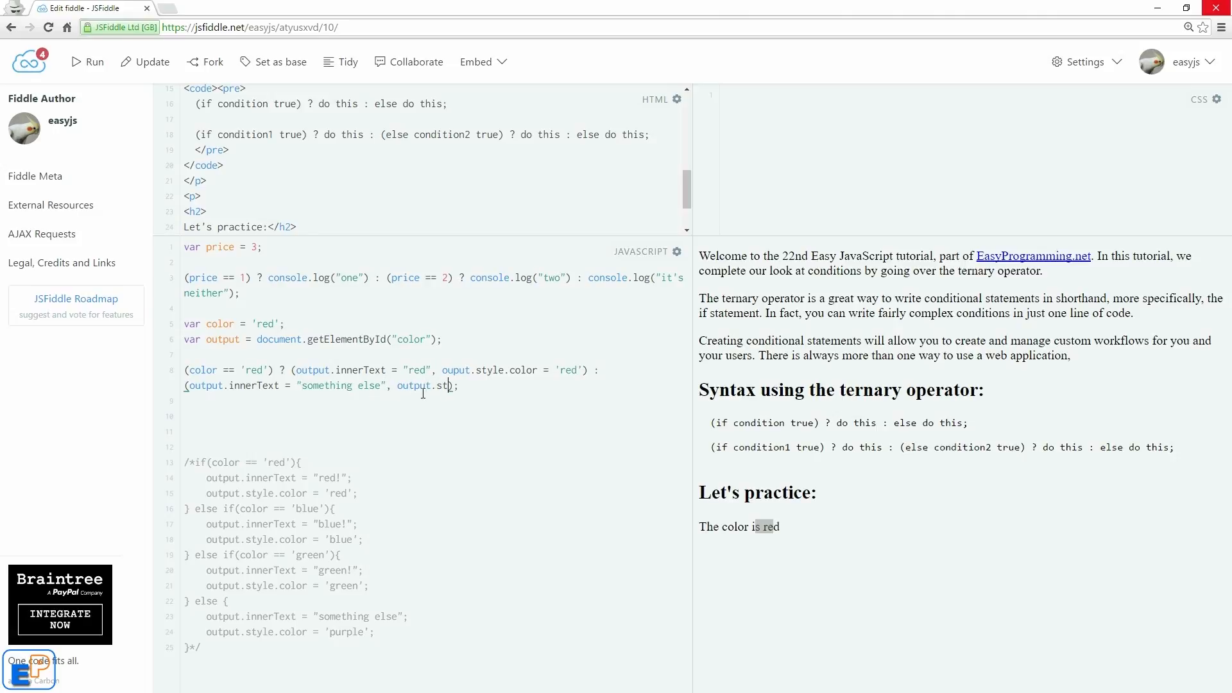
text(yle.color=)
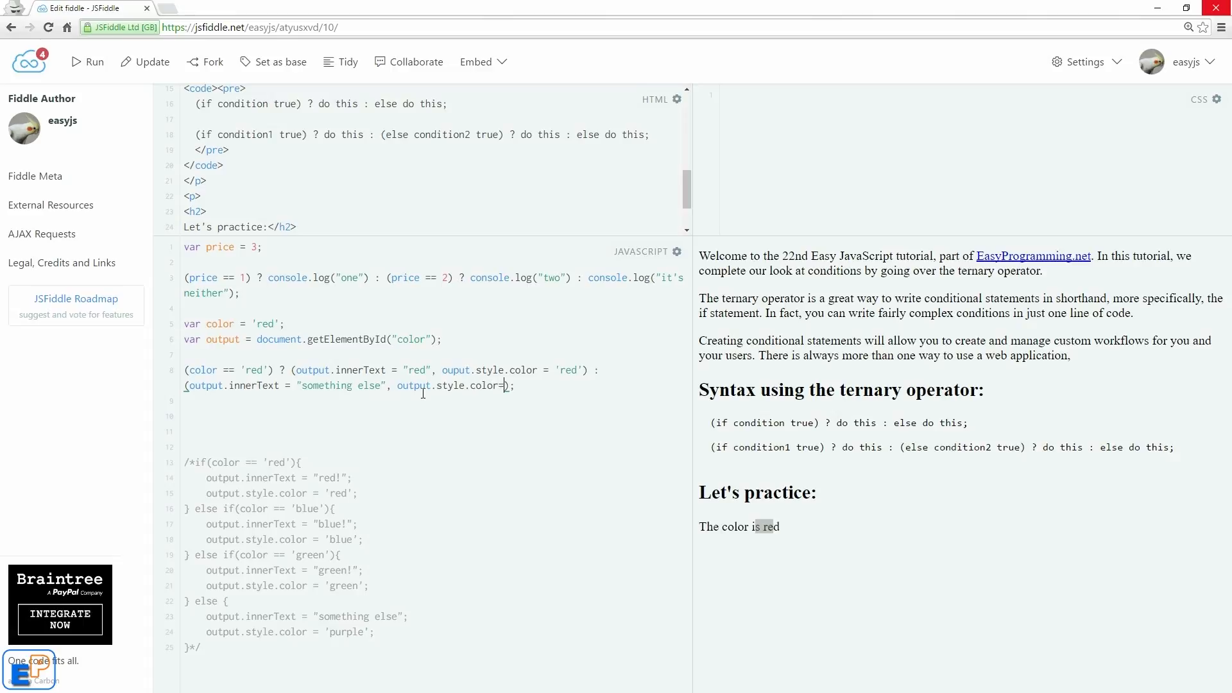
text('pur)
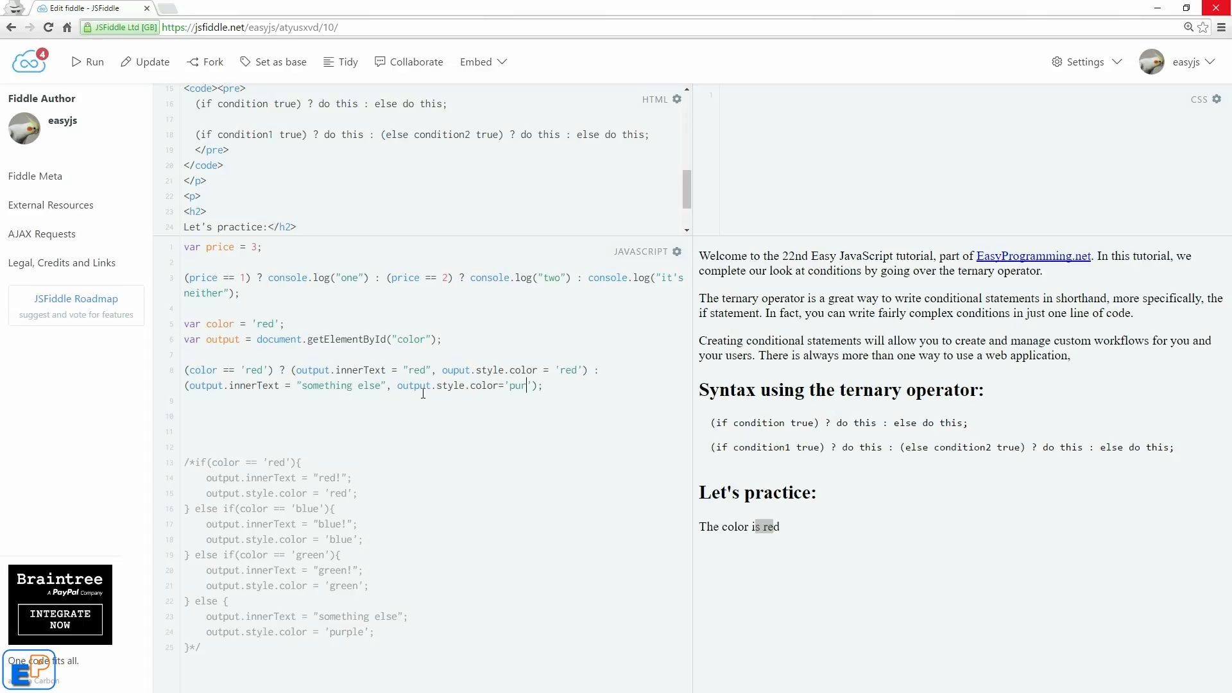
text(ple)
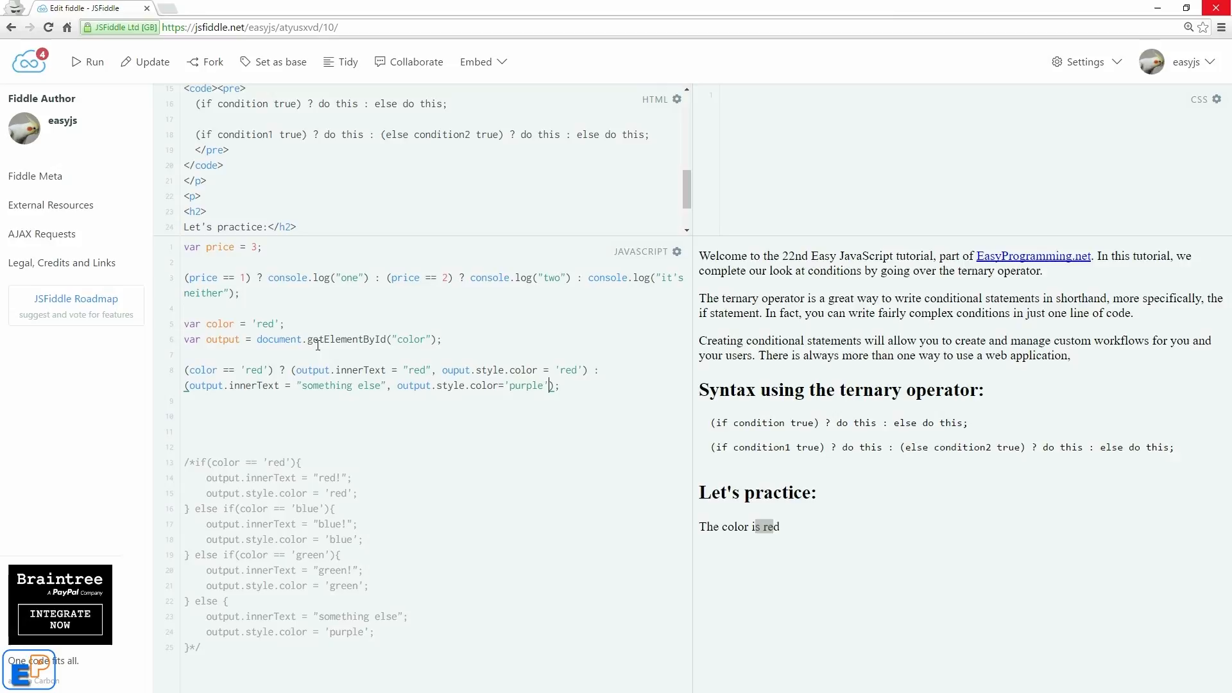
drag(305, 370, 585, 370)
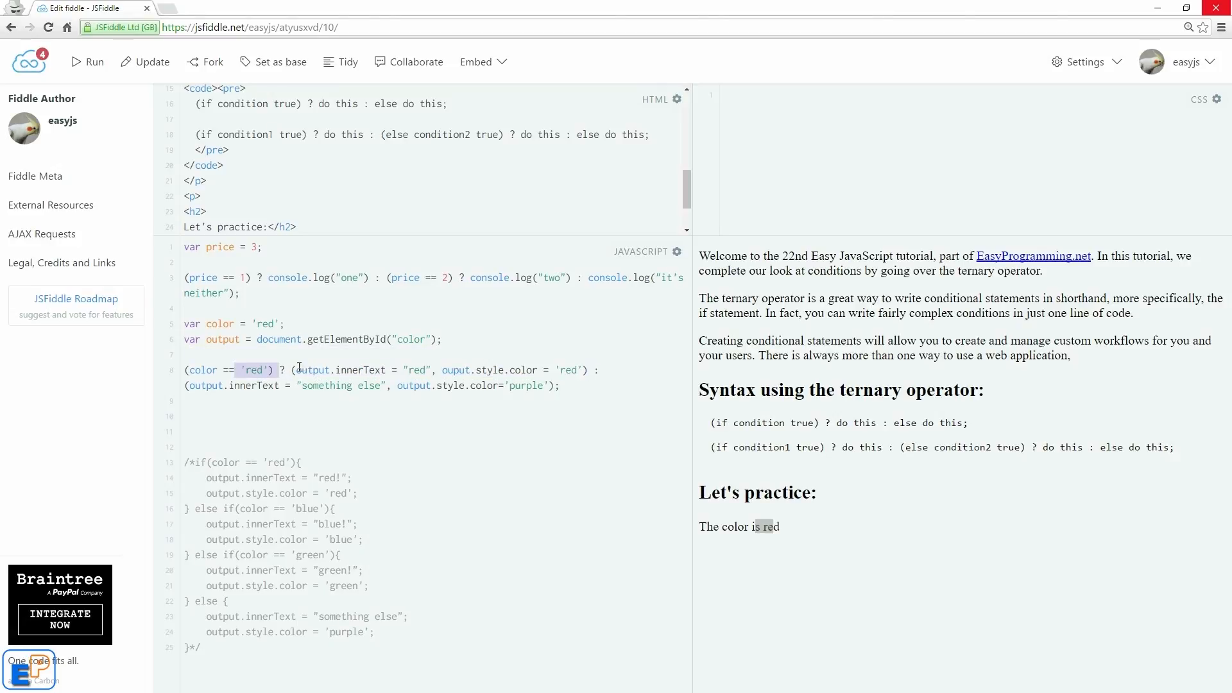
drag(293, 370, 586, 370)
text(t)
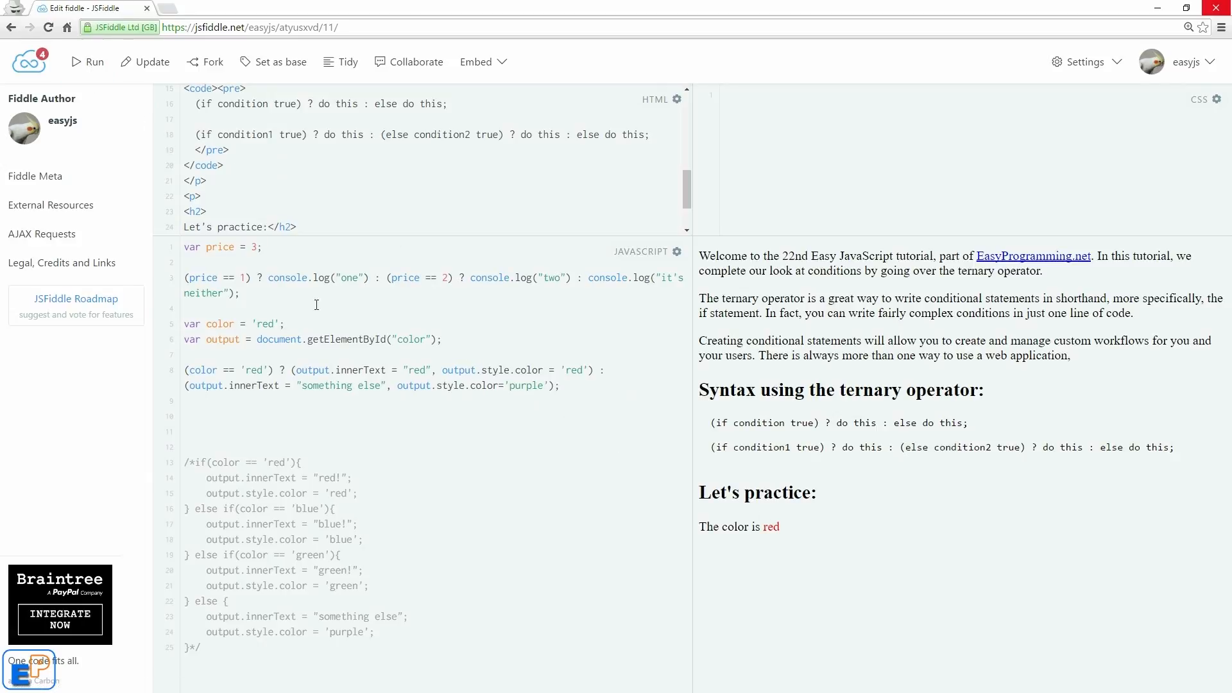
Change color to 'blah' and rerun, showing "something else" in purple
text(blah)
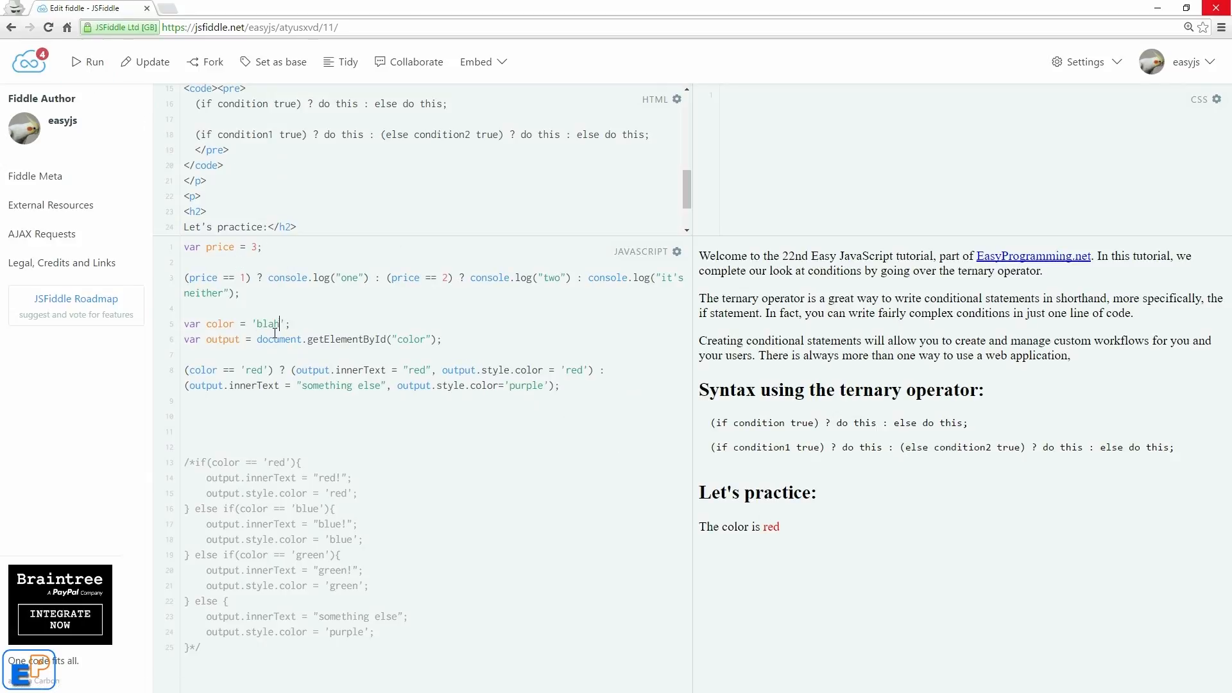
click(87, 62)
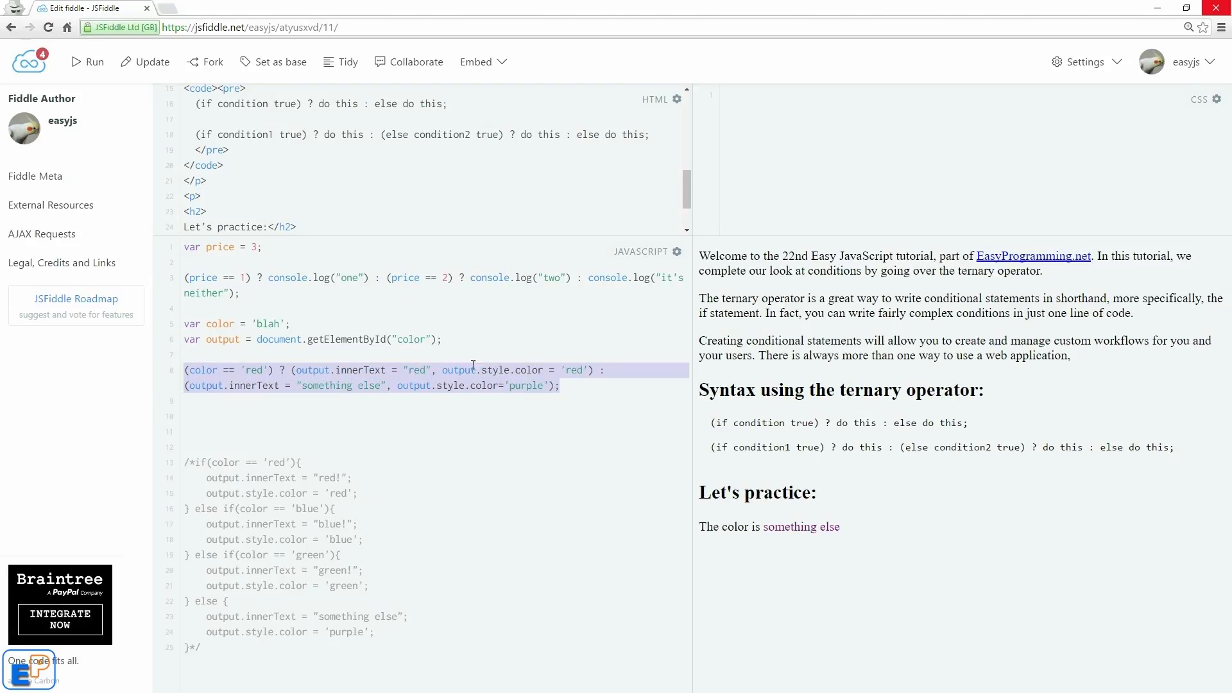
click(451, 433)
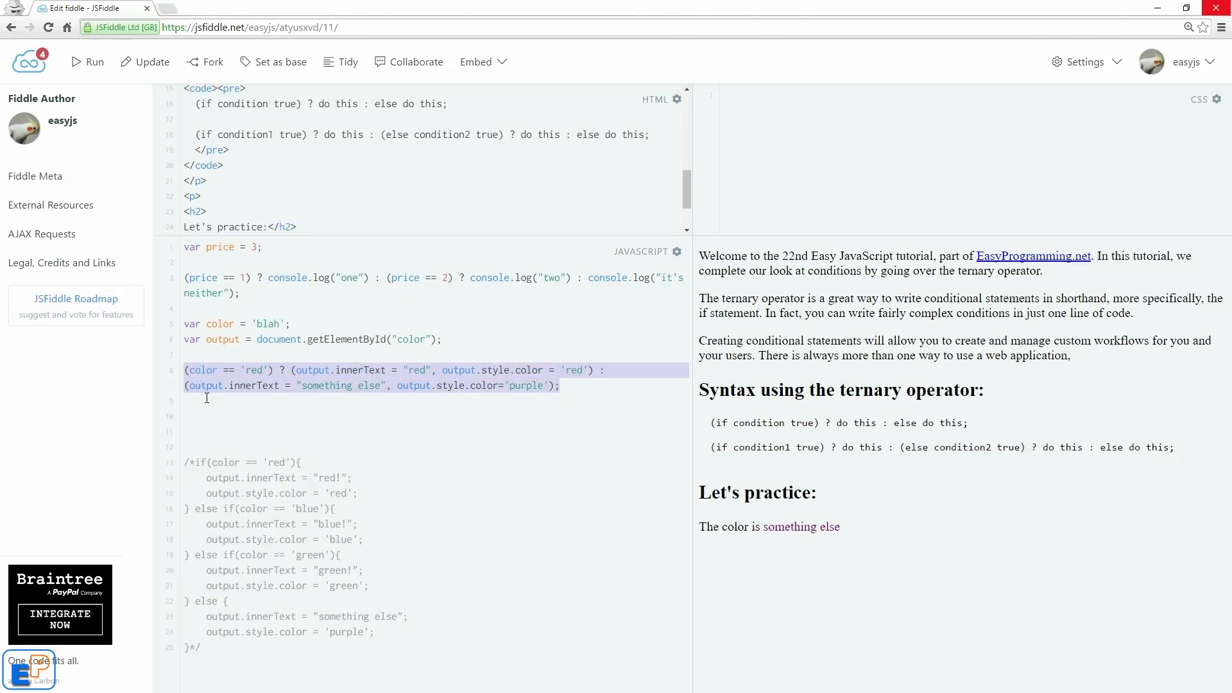
mouse_move(403, 391)
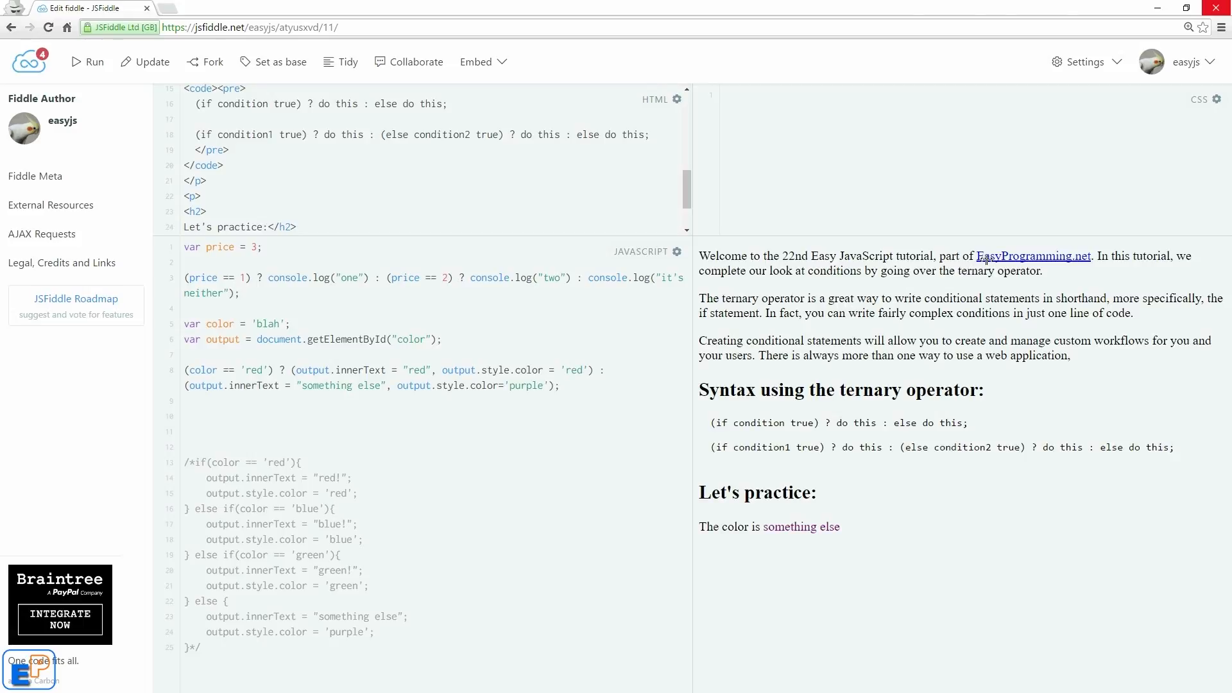
mouse_move(886, 293)
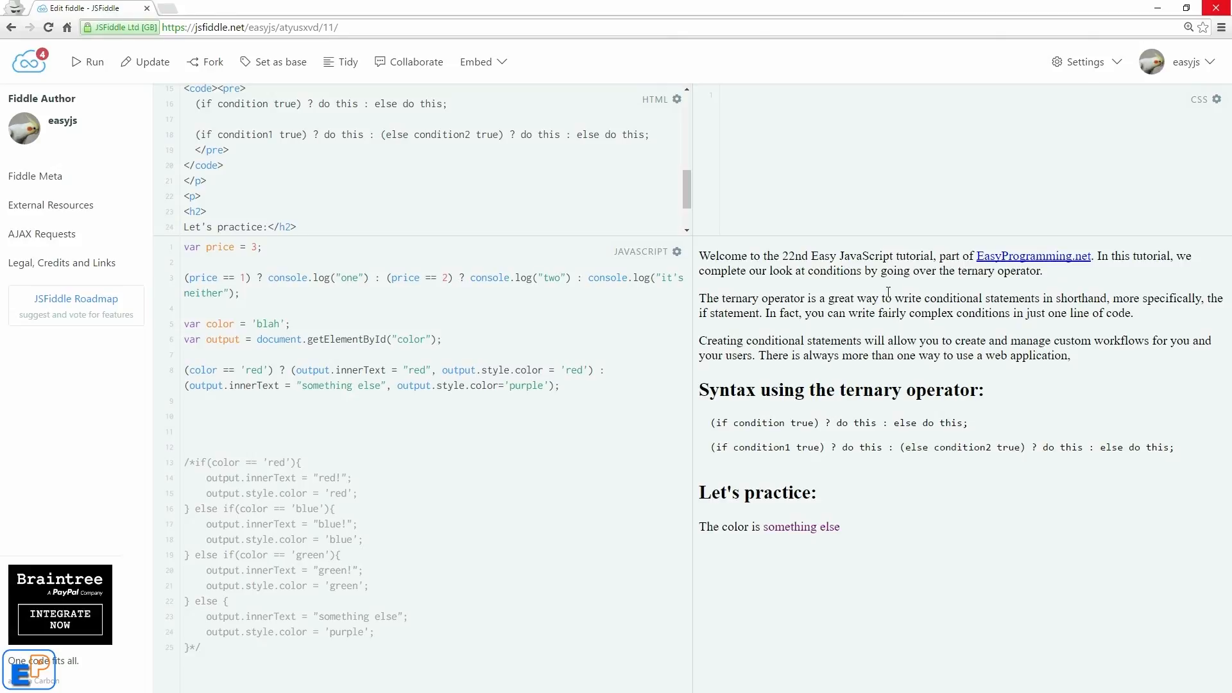
mouse_move(885, 293)
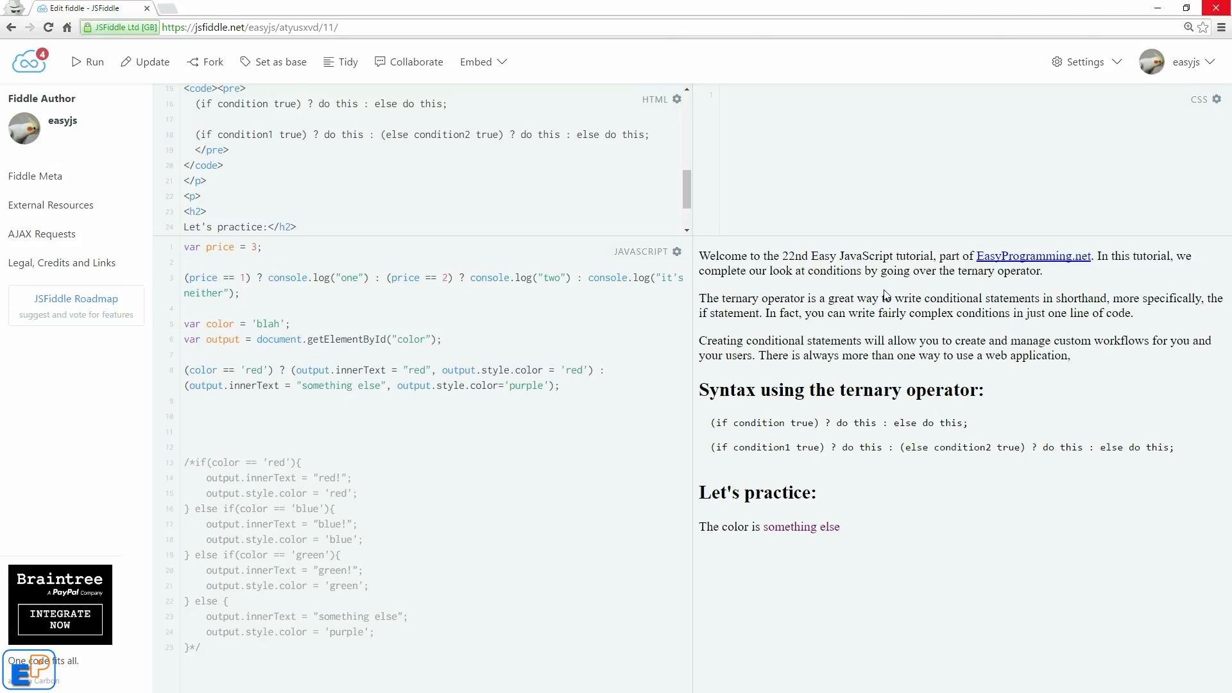